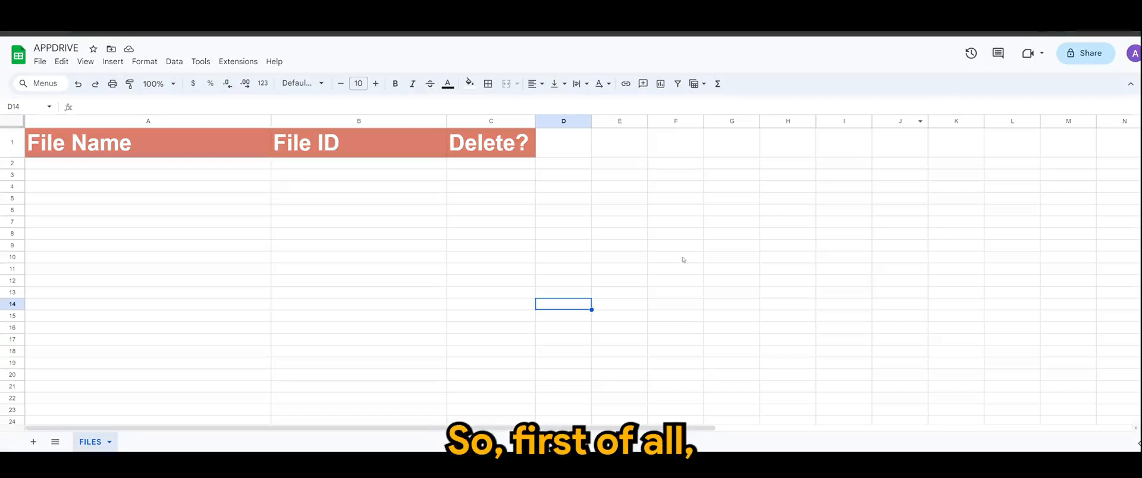
mouse_move(450, 285)
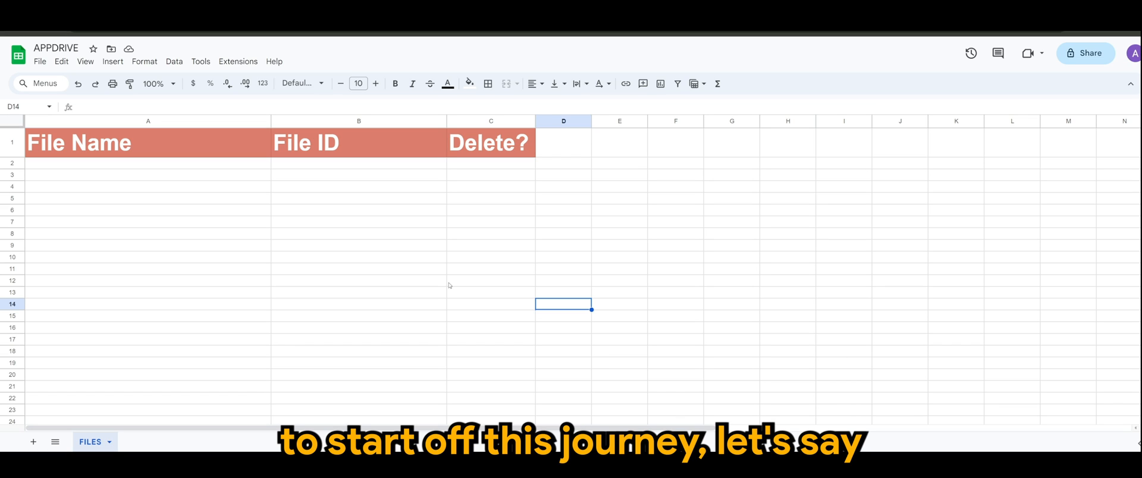
mouse_move(212, 261)
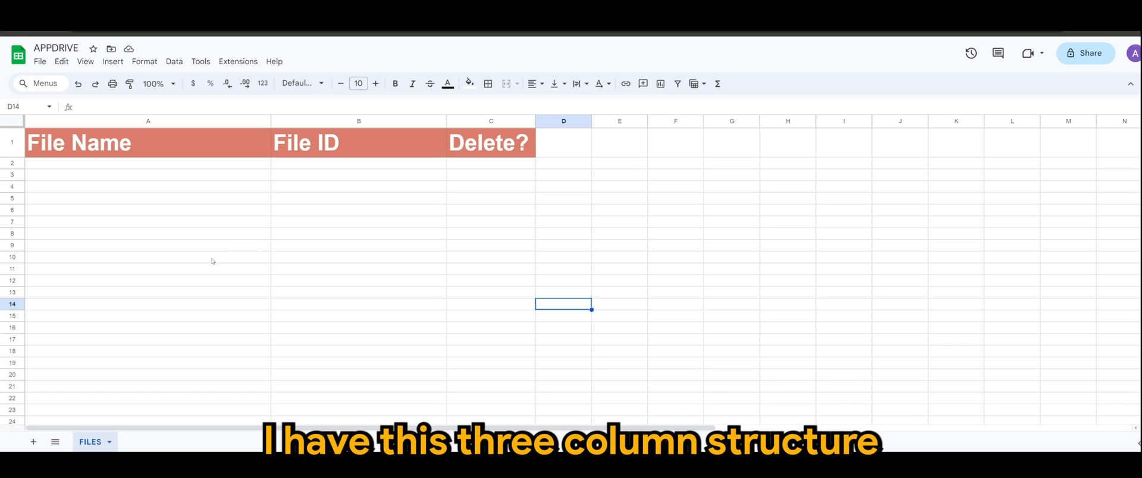
mouse_move(151, 241)
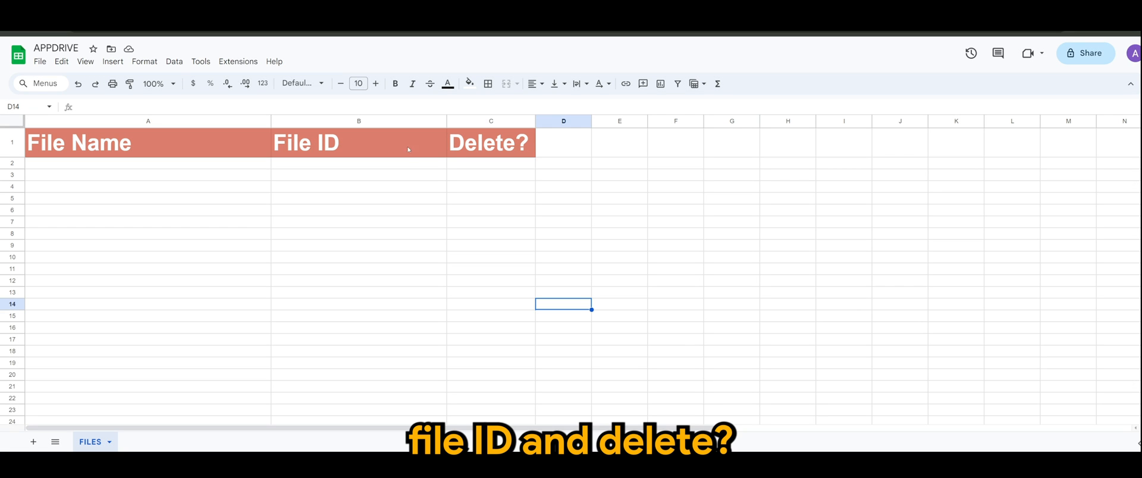
mouse_move(278, 244)
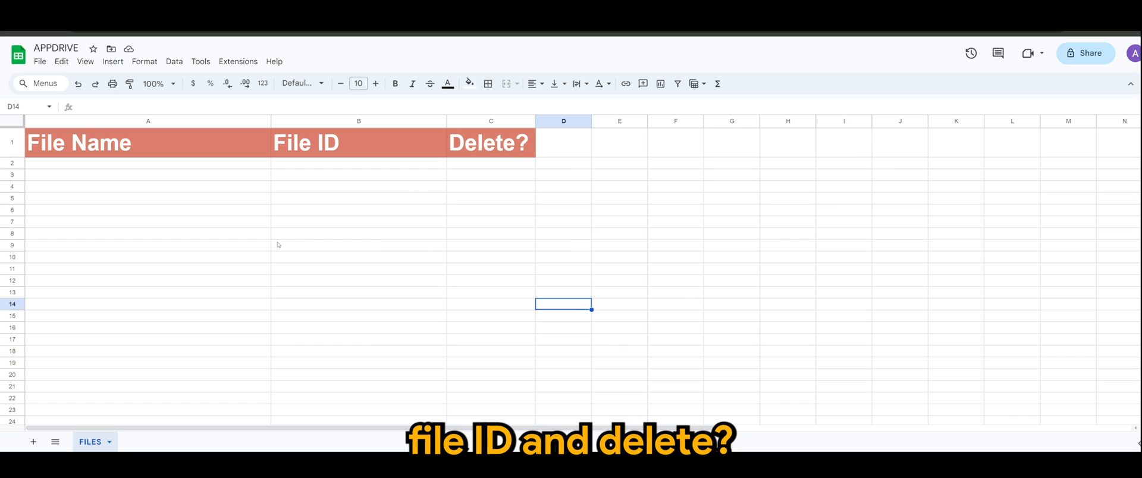
mouse_move(20, 181)
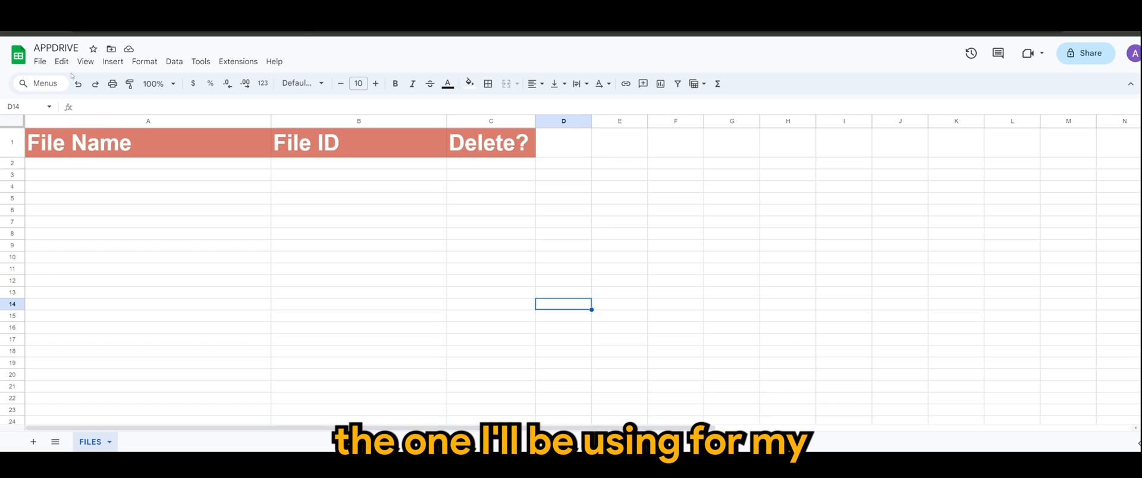
mouse_move(488, 350)
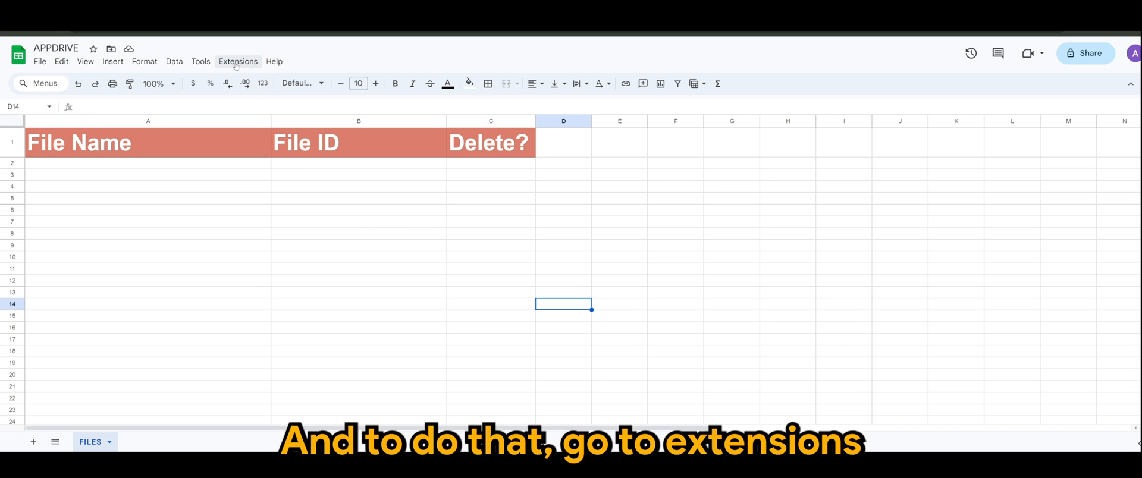
Step: Open the spreadsheet's Apps Script project from the Extensions menu
left_click(237, 60)
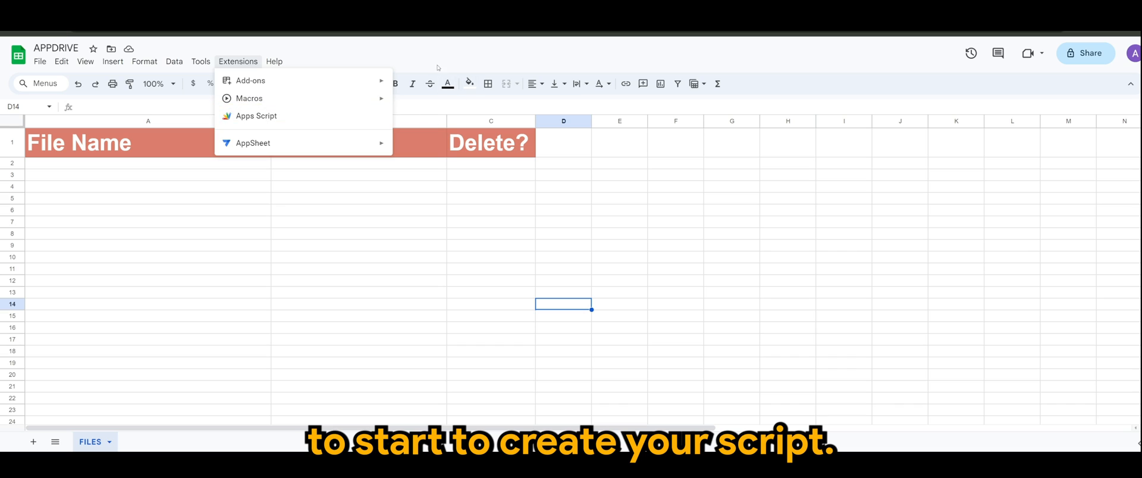
left_click(256, 116)
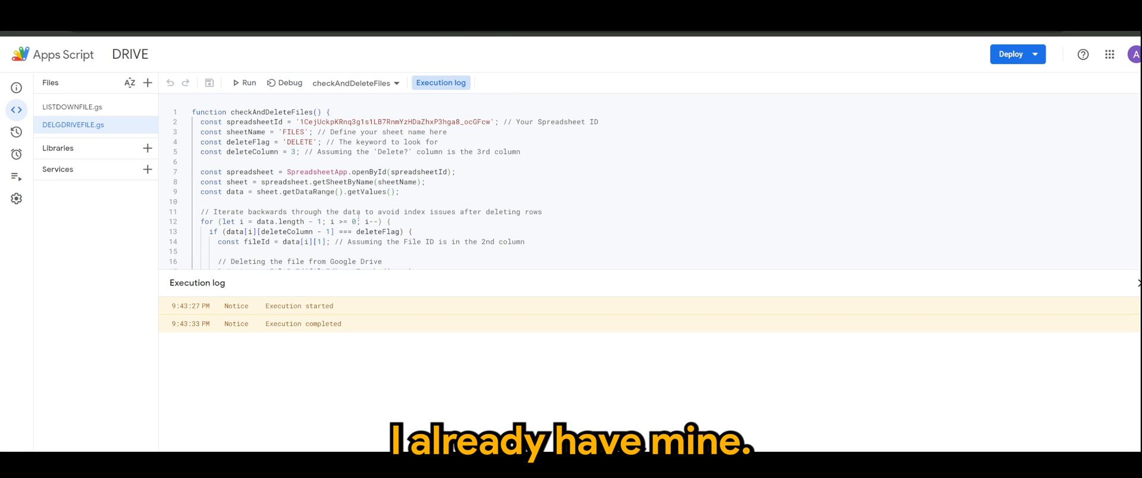
Step: Review LISTDOWNFILE.gs and highlight its spreadsheetId and folderId values
left_click(71, 107)
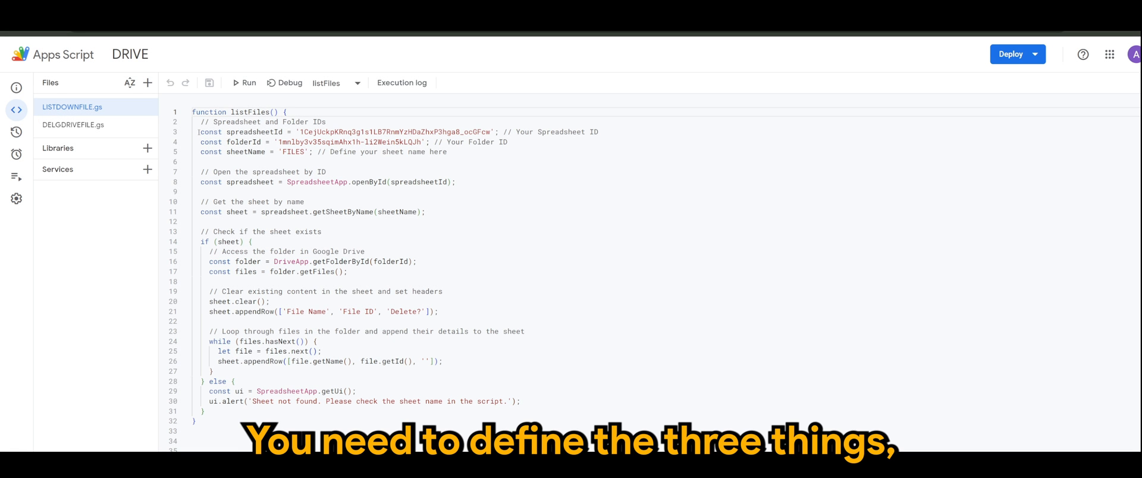
left_click_drag(201, 133, 449, 157)
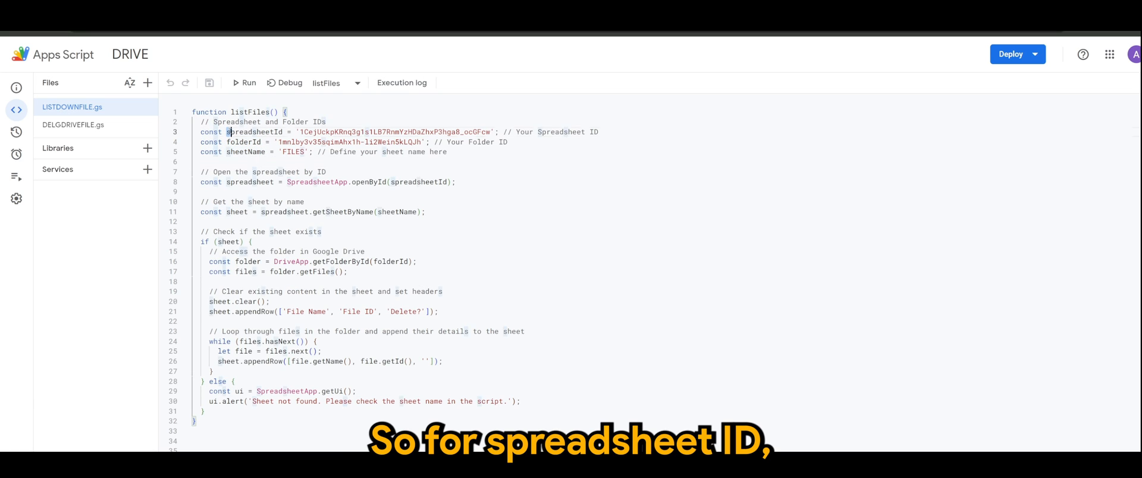
double_click(253, 132)
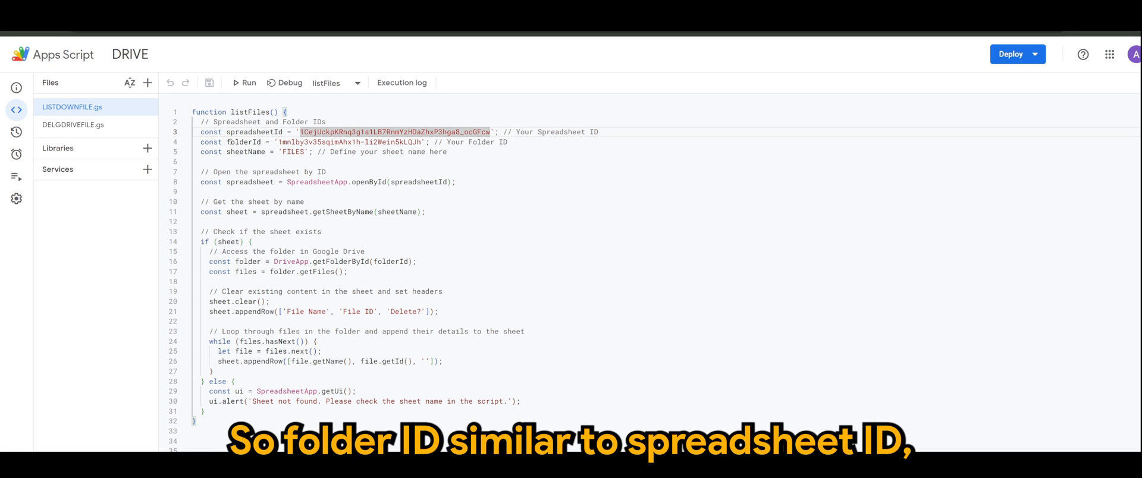
double_click(243, 142)
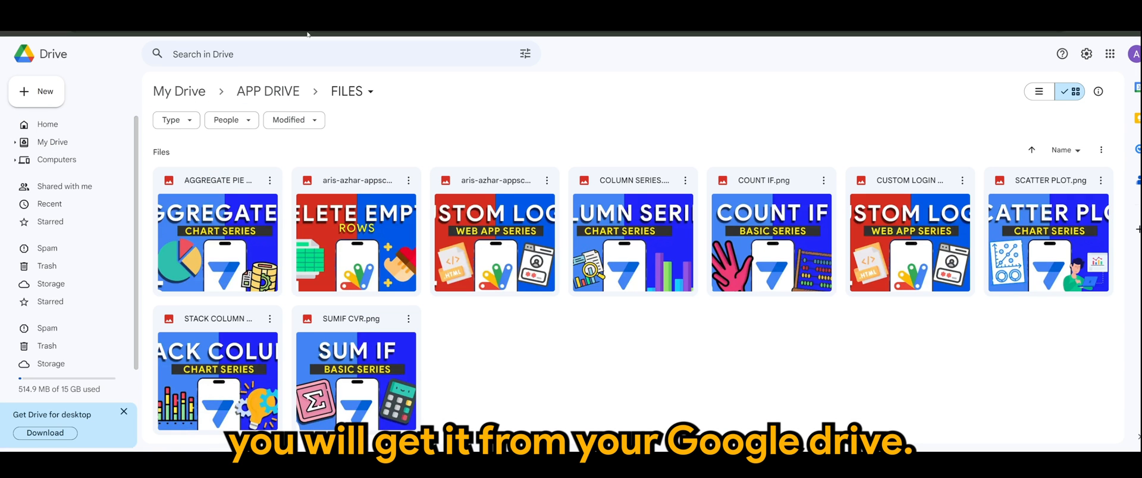
Step: Go up to the APP DRIVE folder in Drive and reopen its FILES subfolder
left_click(268, 91)
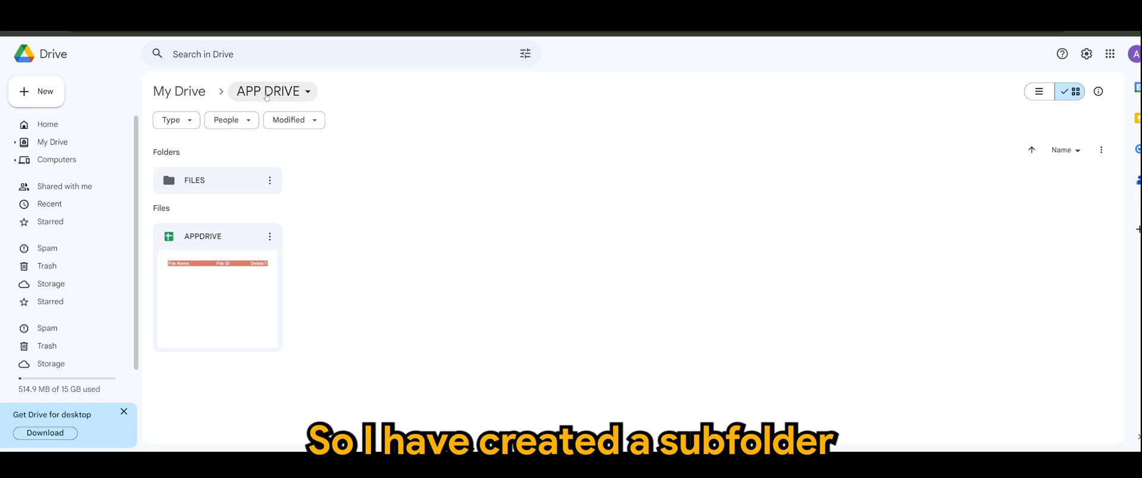
mouse_move(267, 95)
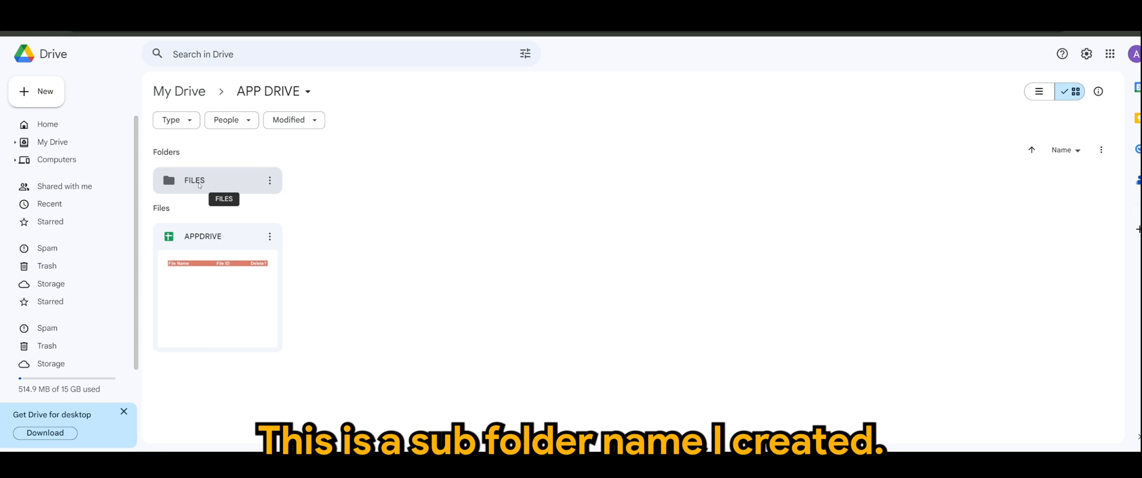
double_click(195, 180)
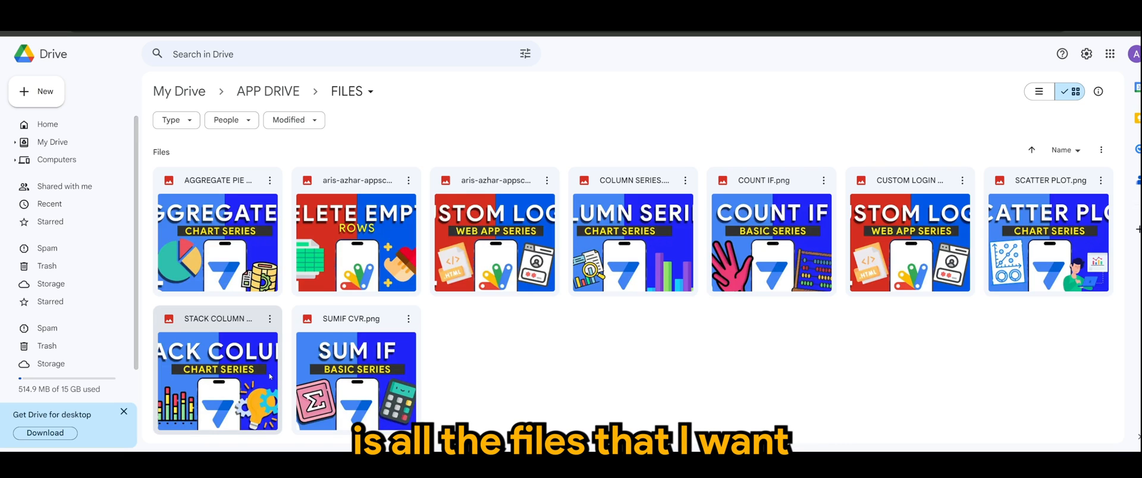
mouse_move(547, 368)
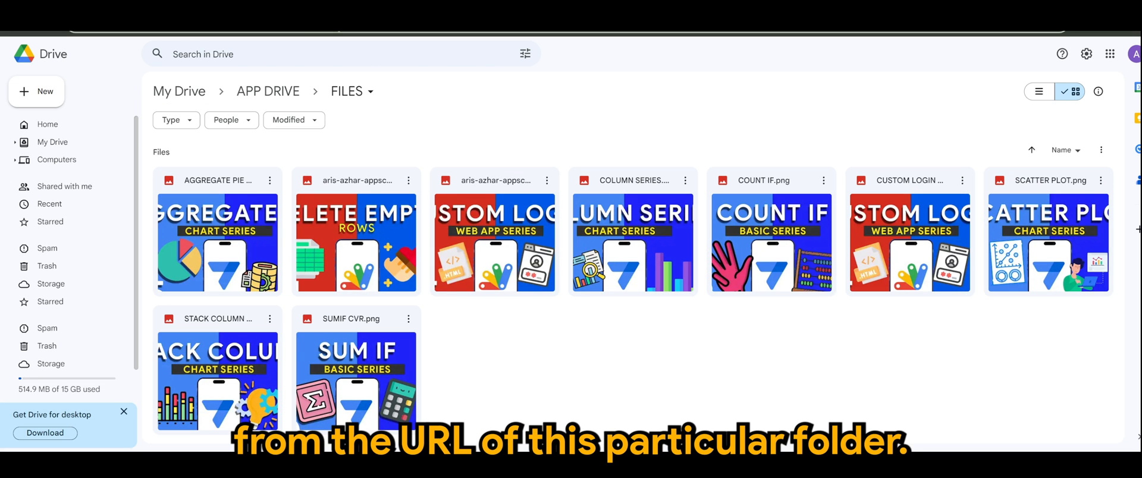
mouse_move(374, 140)
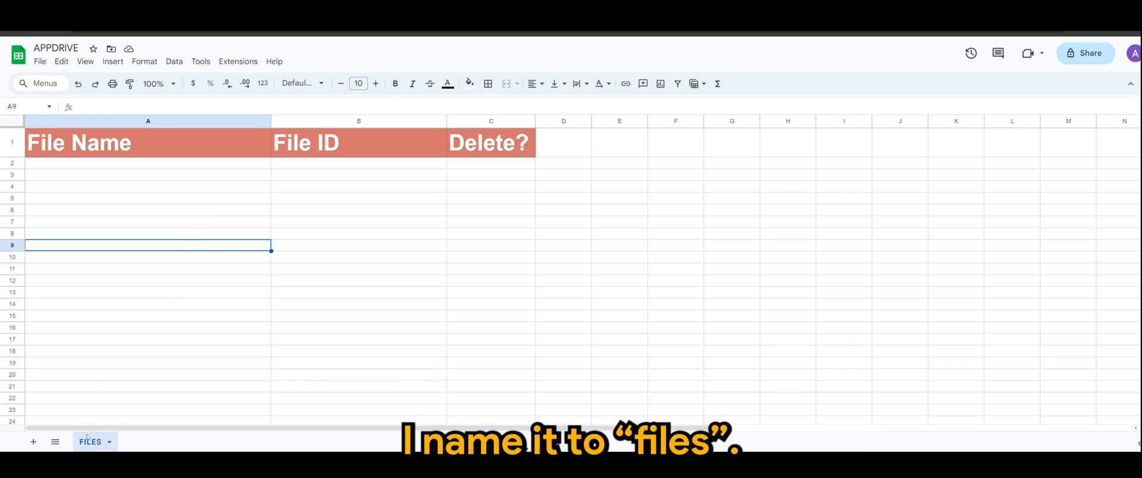
Step: Show the sheet tab named FILES in the spreadsheet
left_click(92, 442)
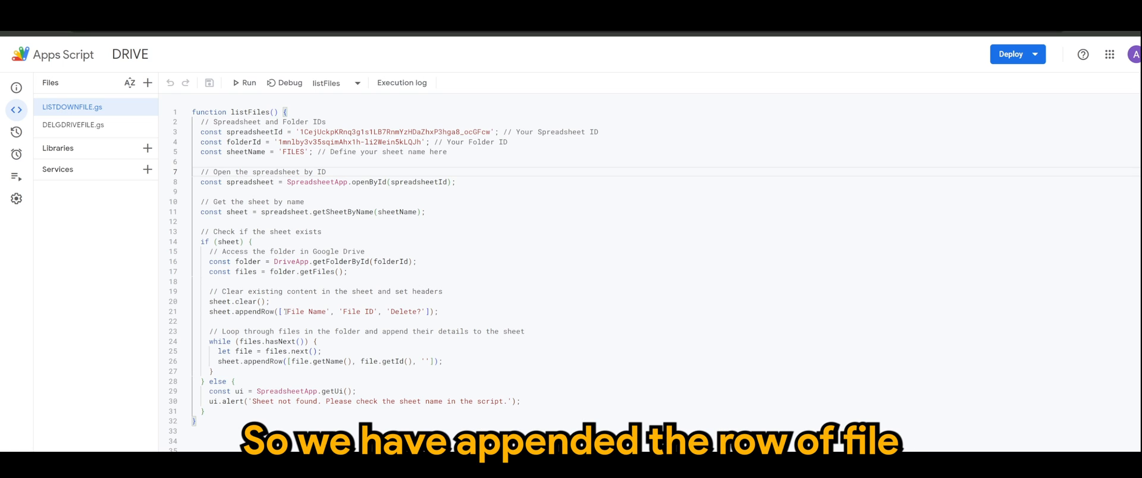
Step: Highlight the File ID header in the listing code, then load DELGDRIVEFILE.gs
double_click(306, 312)
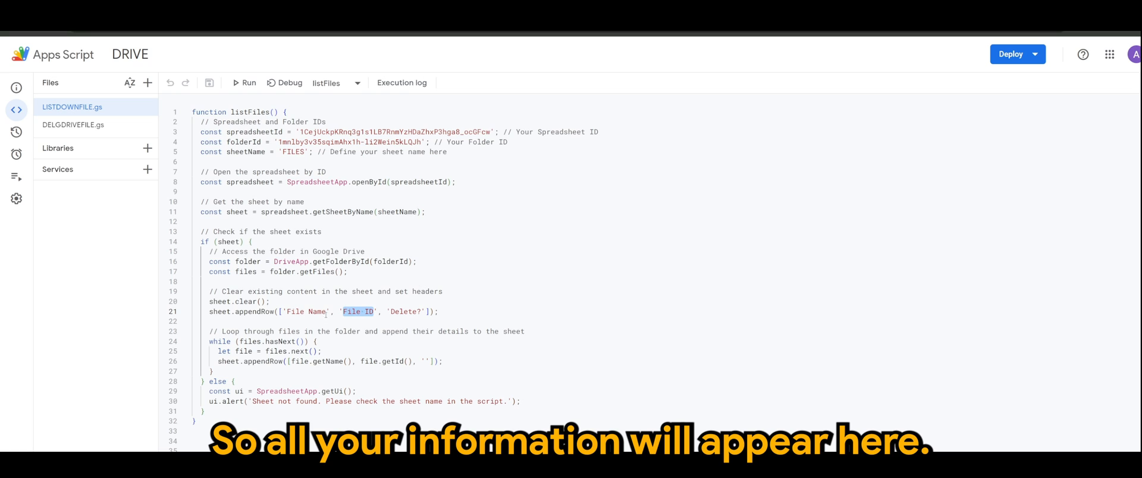
mouse_move(335, 318)
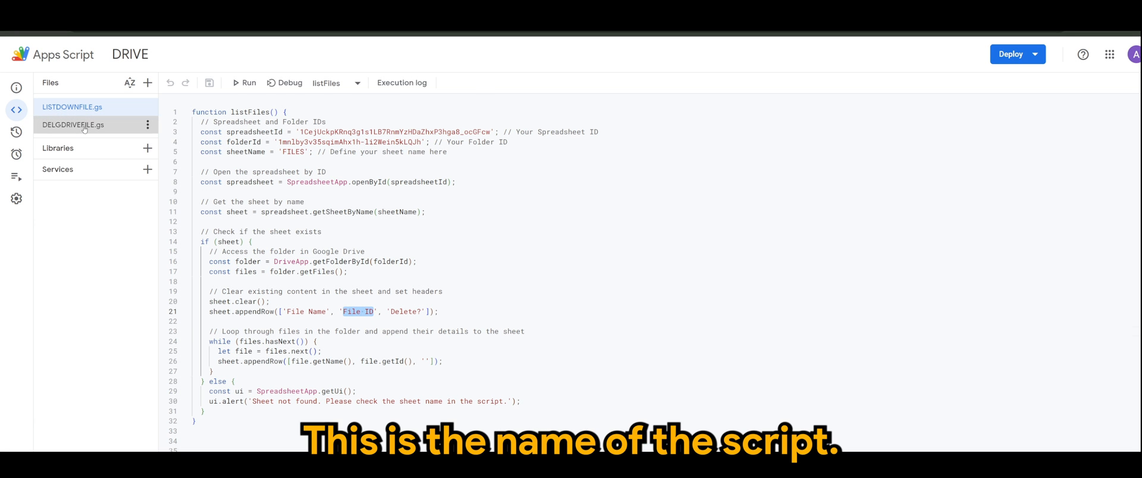
left_click(72, 125)
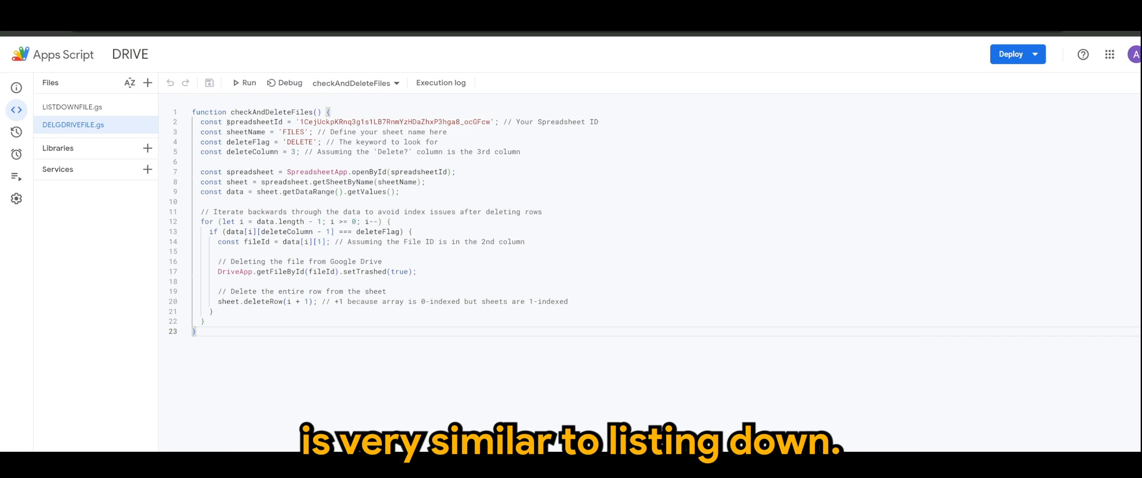
Step: Highlight the deleteFlag value 'DELETE' that checkAndDeleteFiles looks for
double_click(257, 121)
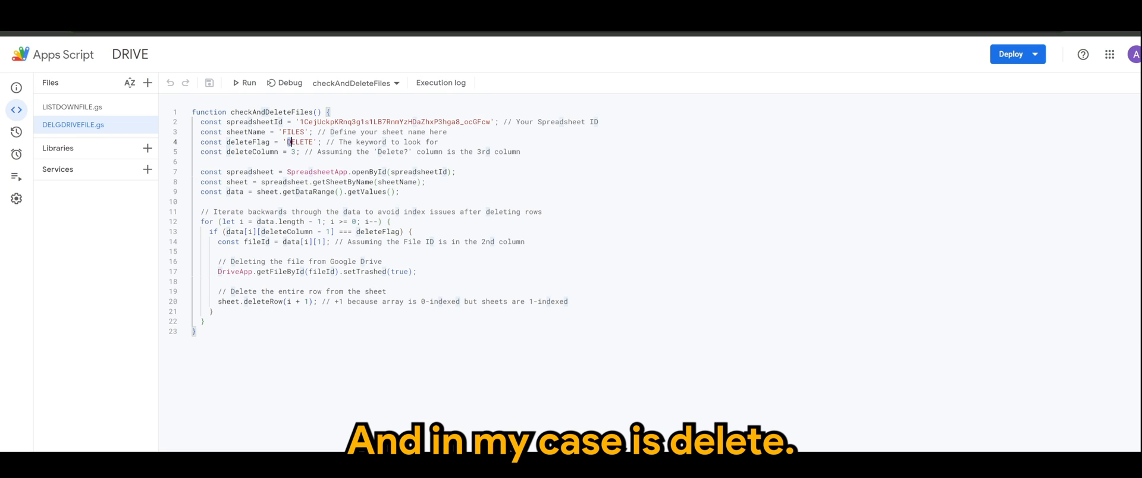
double_click(300, 142)
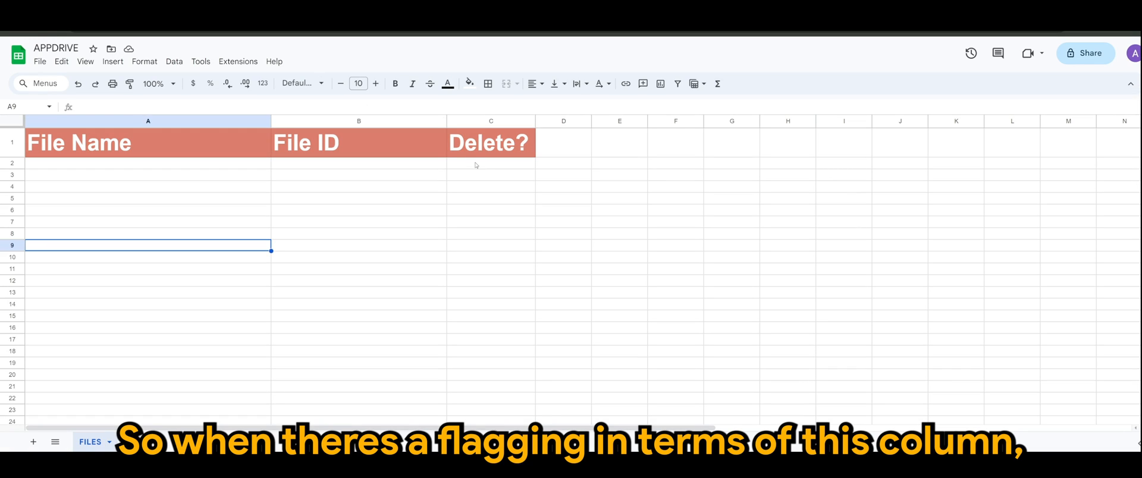
type("delete?")
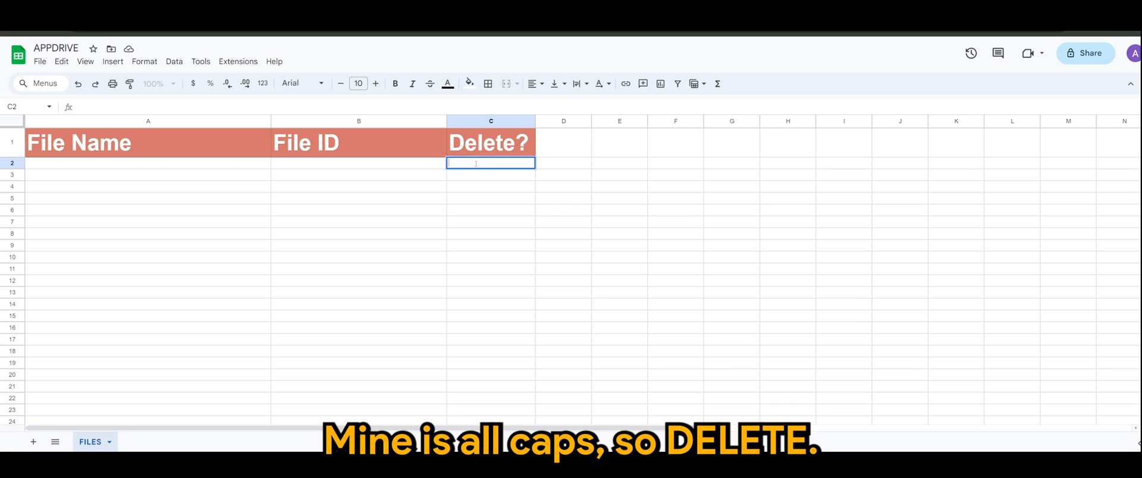
type("DELETE?")
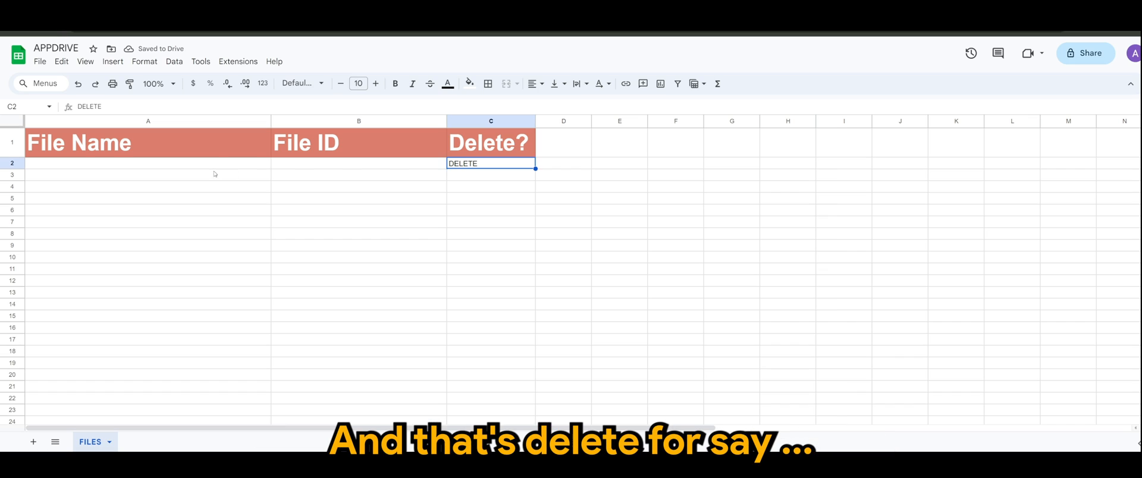
type("APP1")
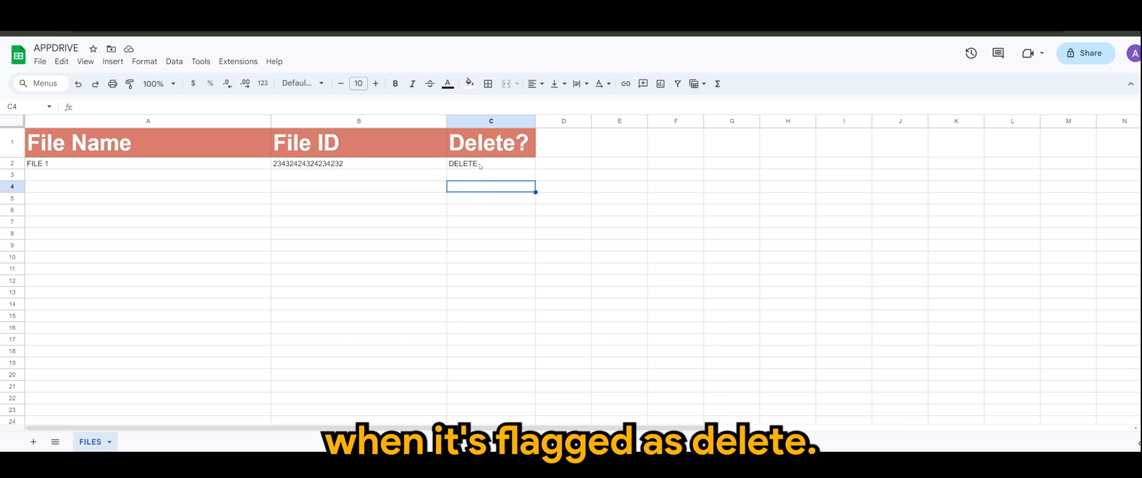
left_click(491, 163)
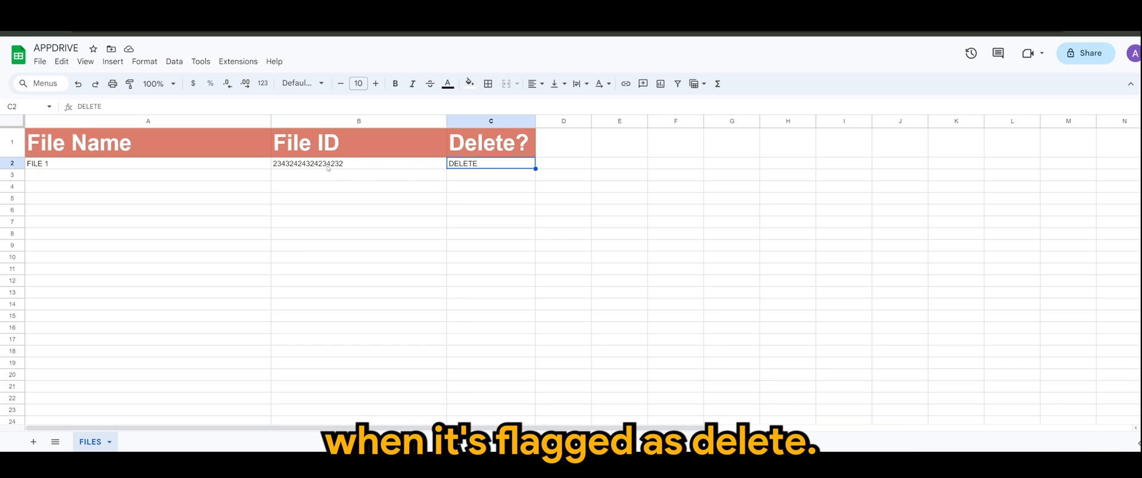
mouse_move(183, 189)
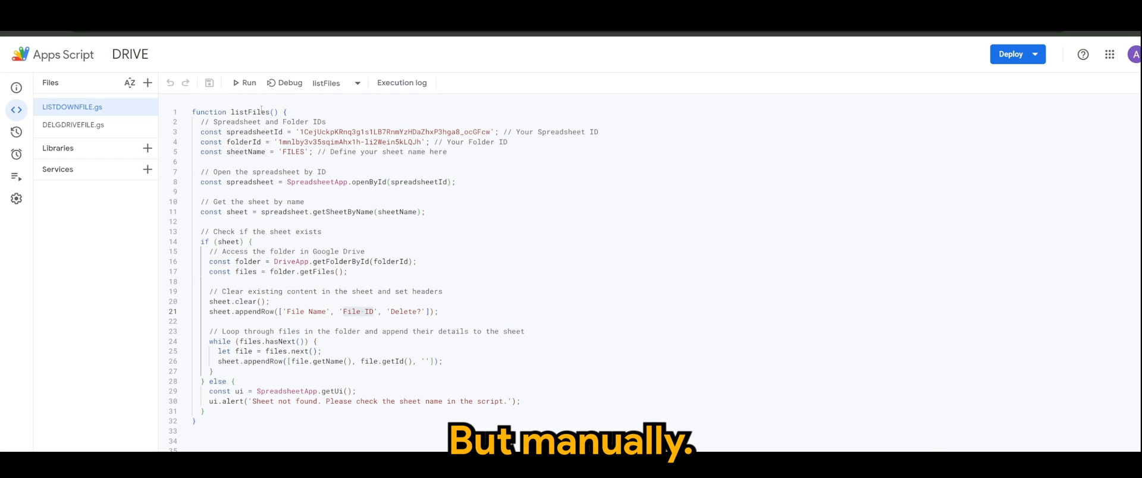
mouse_move(246, 82)
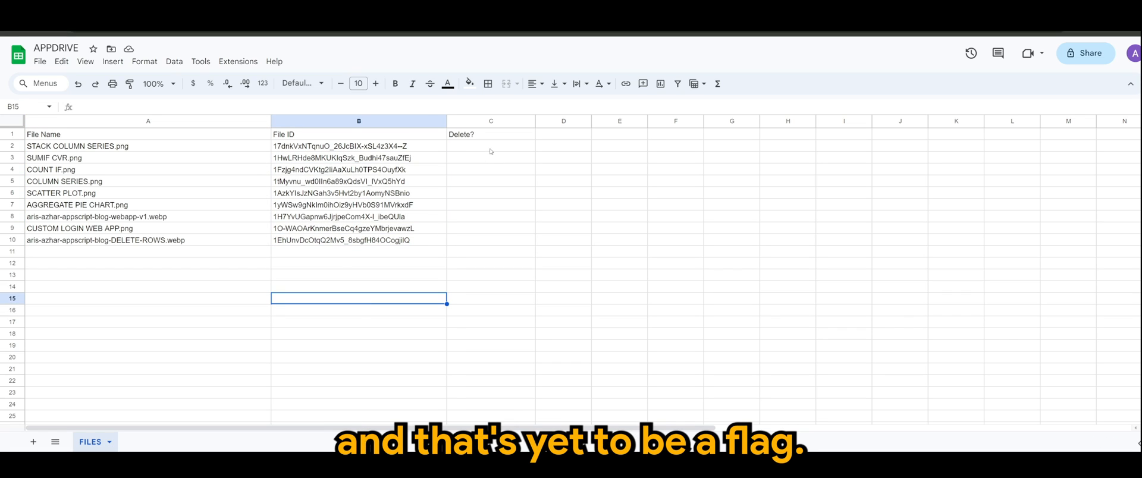
left_click(358, 285)
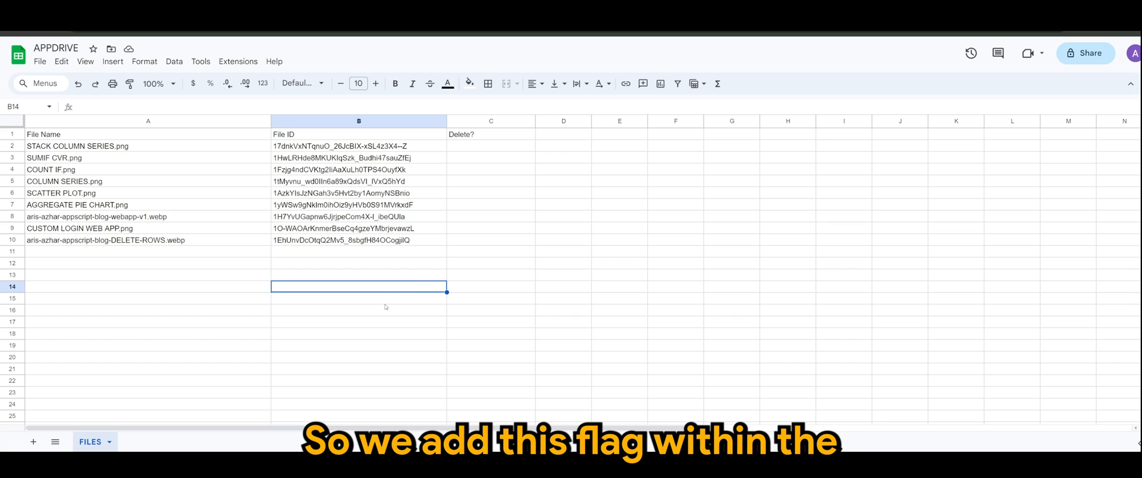
mouse_move(455, 232)
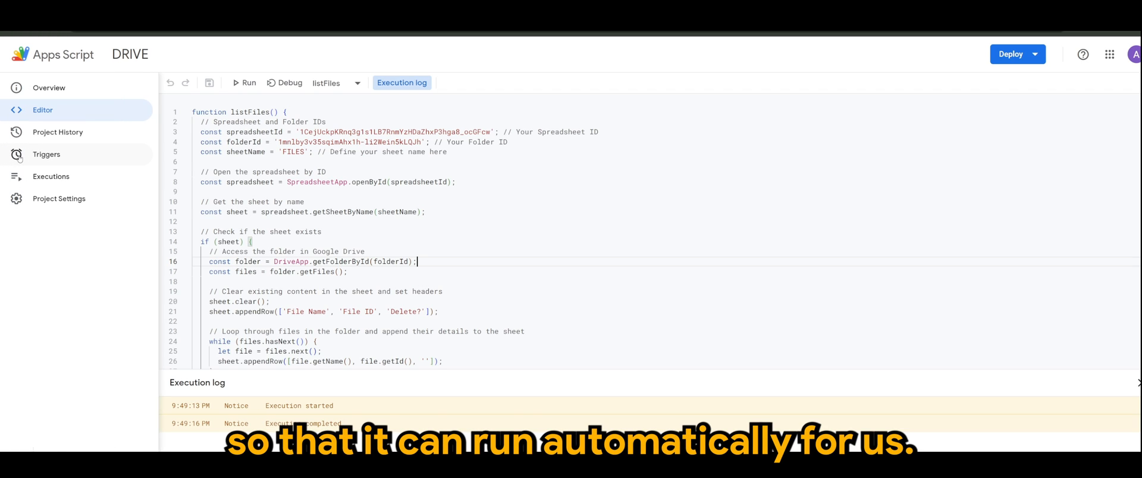
Step: Show the DRIVE project's Triggers page, currently empty
left_click(45, 154)
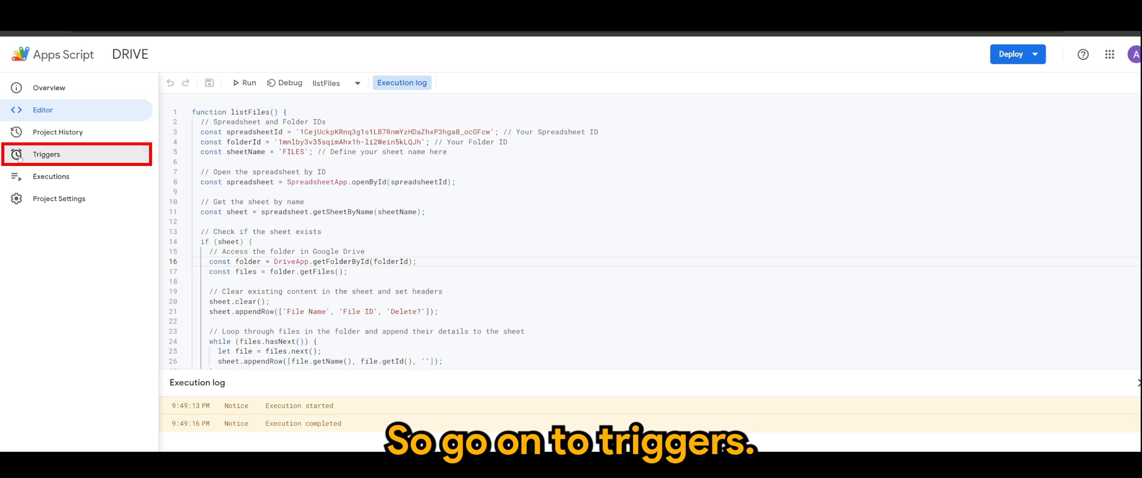
left_click(41, 154)
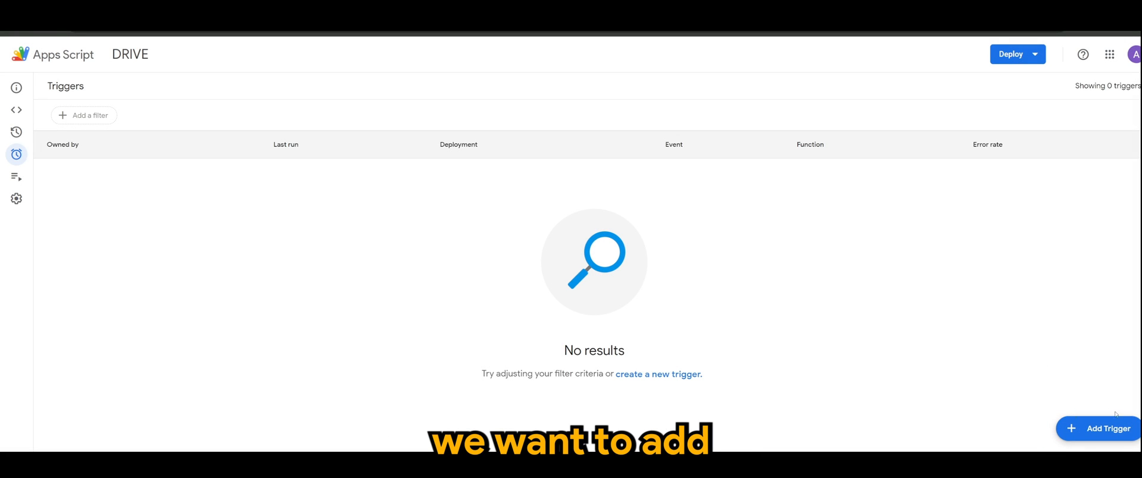
Step: Create and save a time-driven trigger running listFiles on a minutes timer every 10 minutes
left_click(1104, 428)
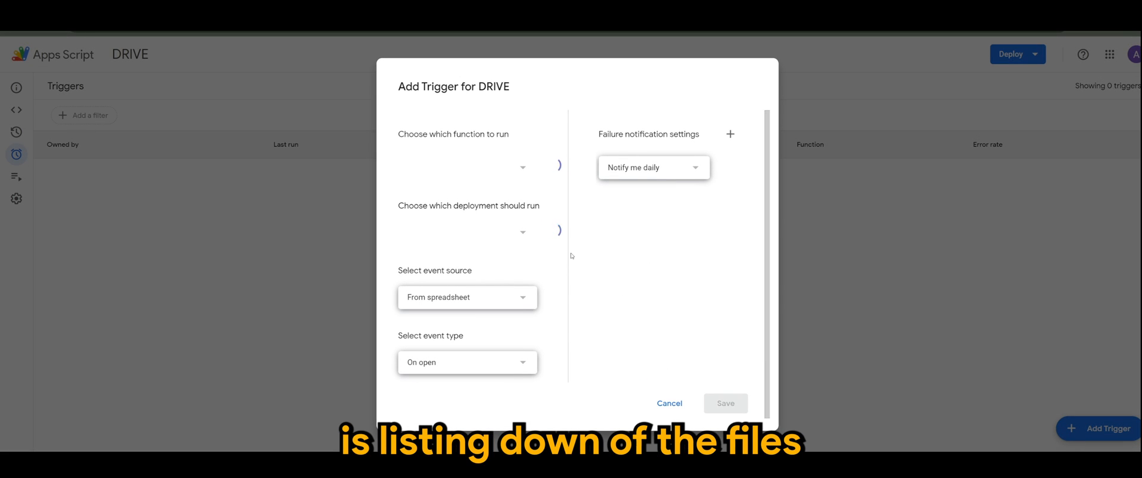
left_click(467, 167)
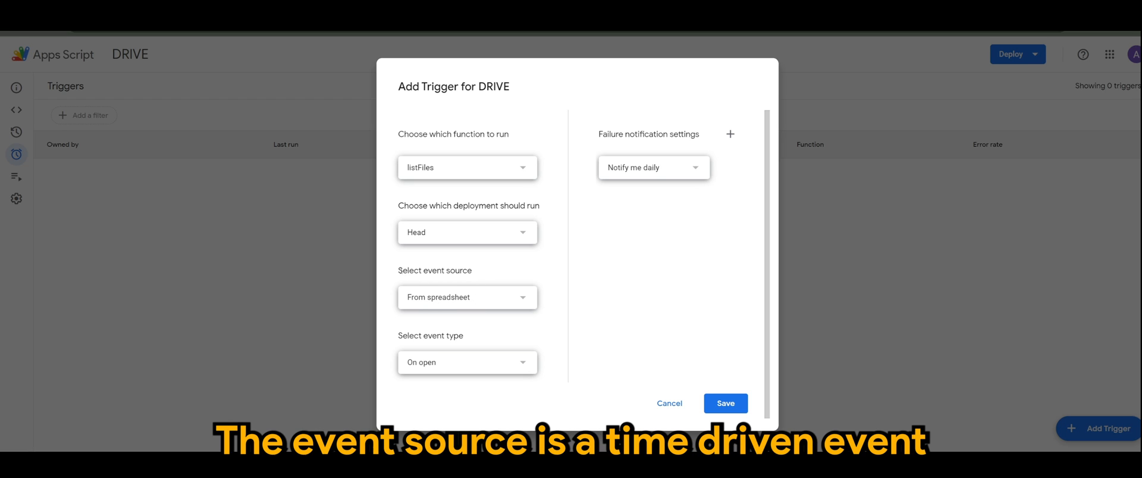
left_click(466, 298)
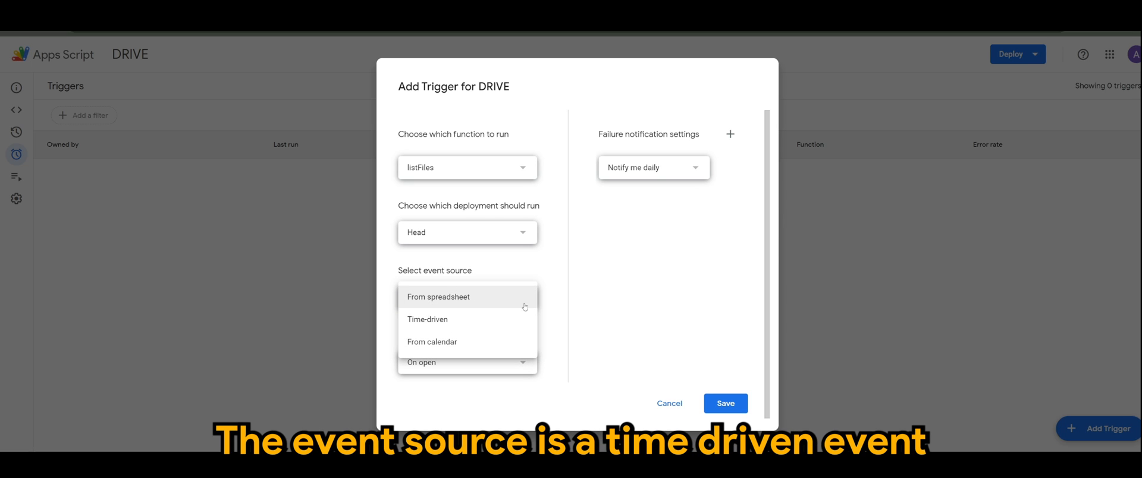
left_click(427, 319)
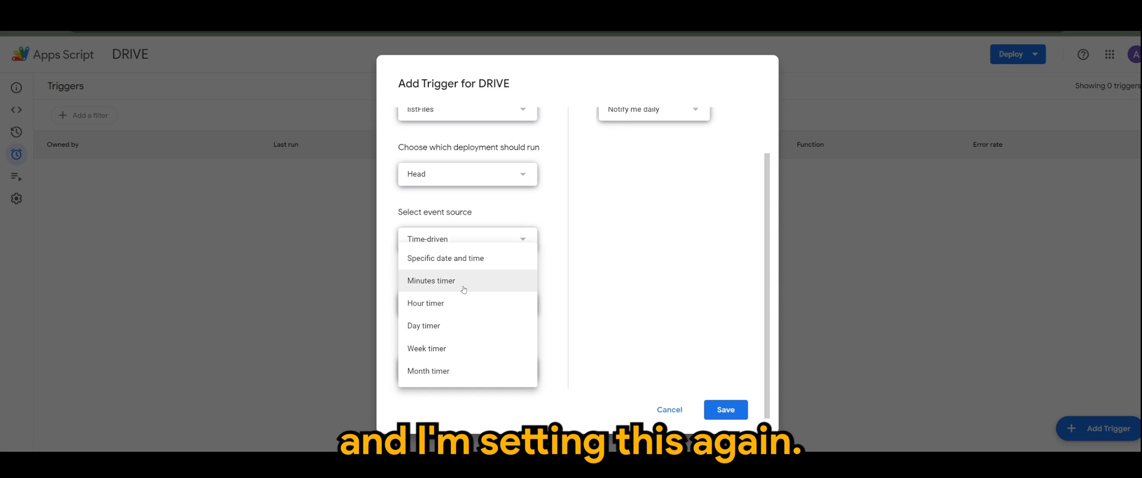
left_click(430, 281)
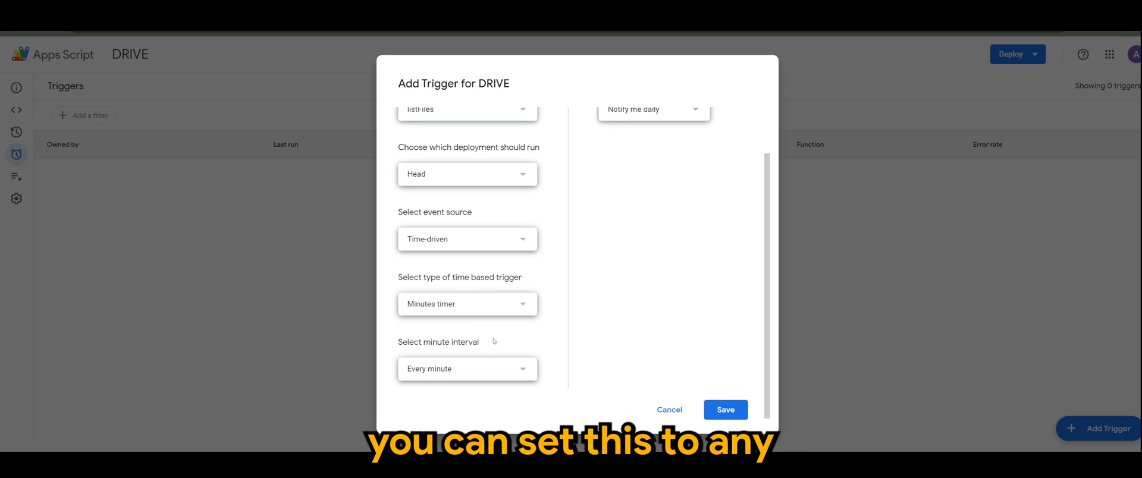
mouse_move(488, 348)
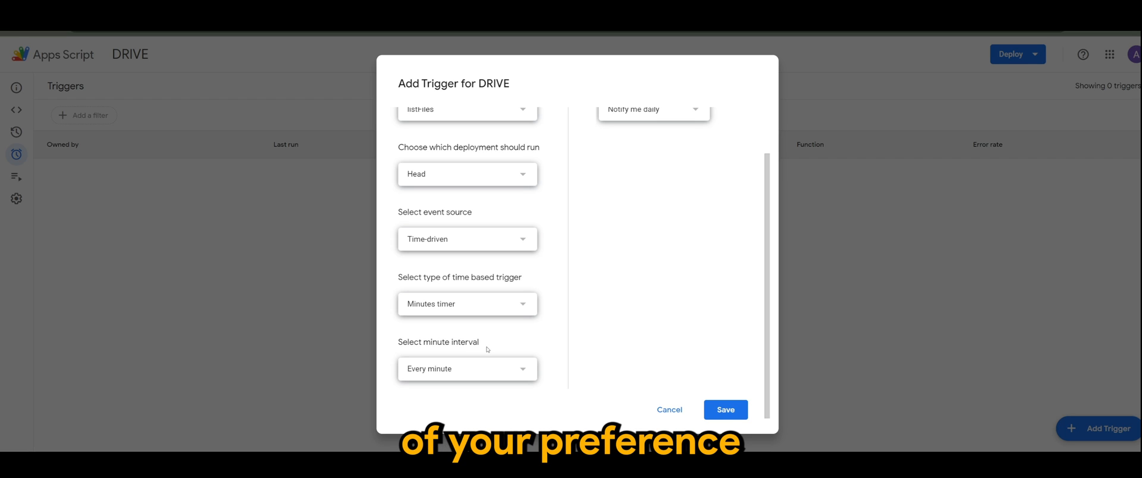
mouse_move(507, 343)
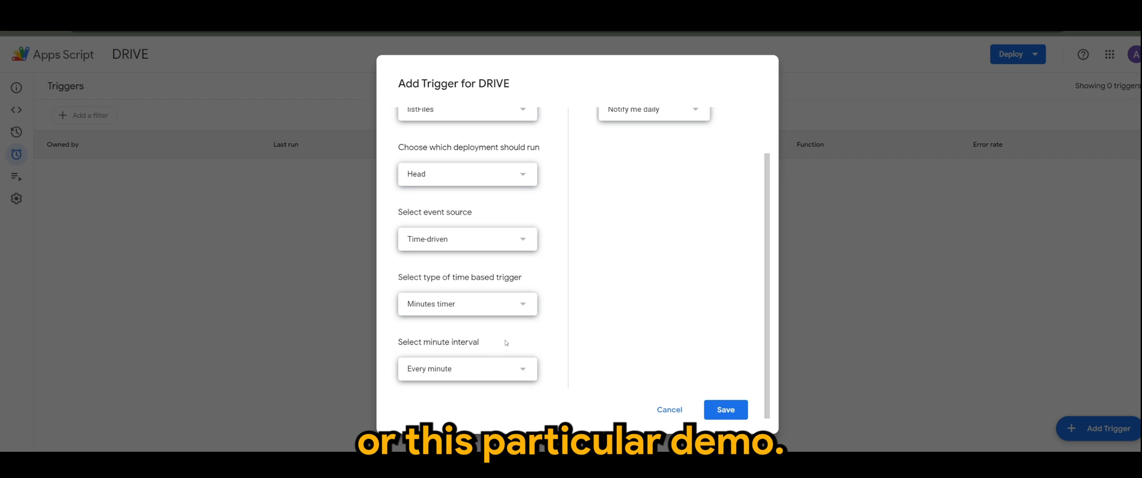
left_click(467, 369)
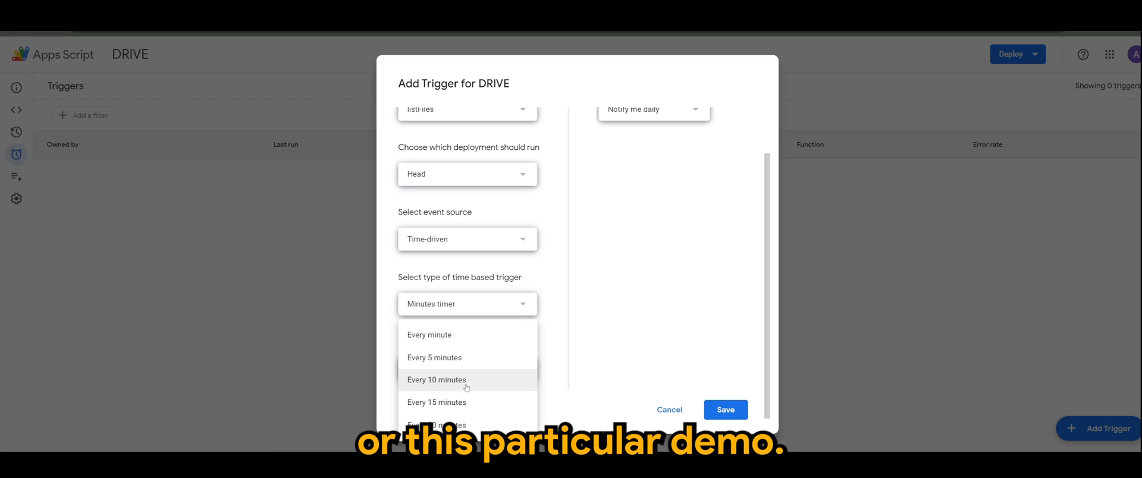
left_click(437, 380)
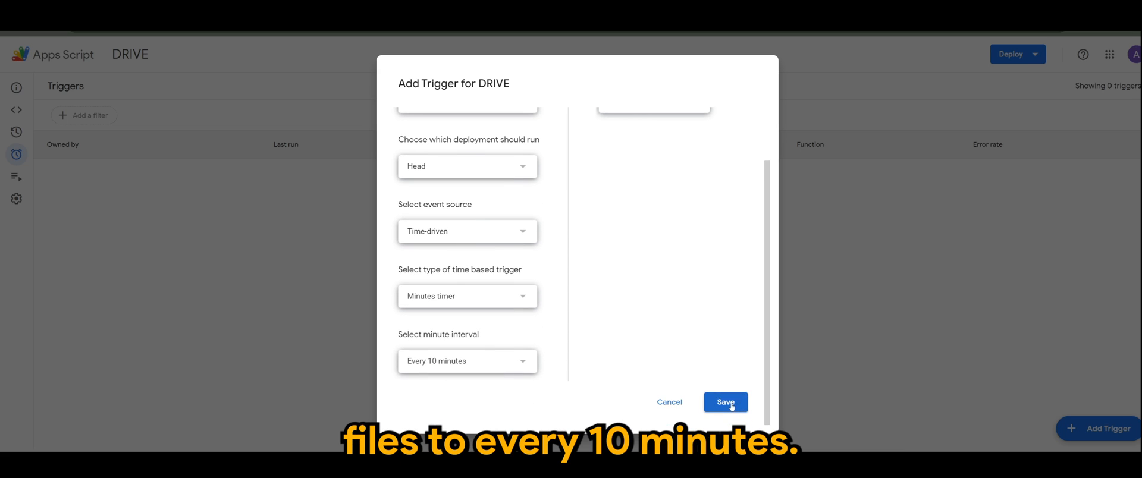
left_click(726, 402)
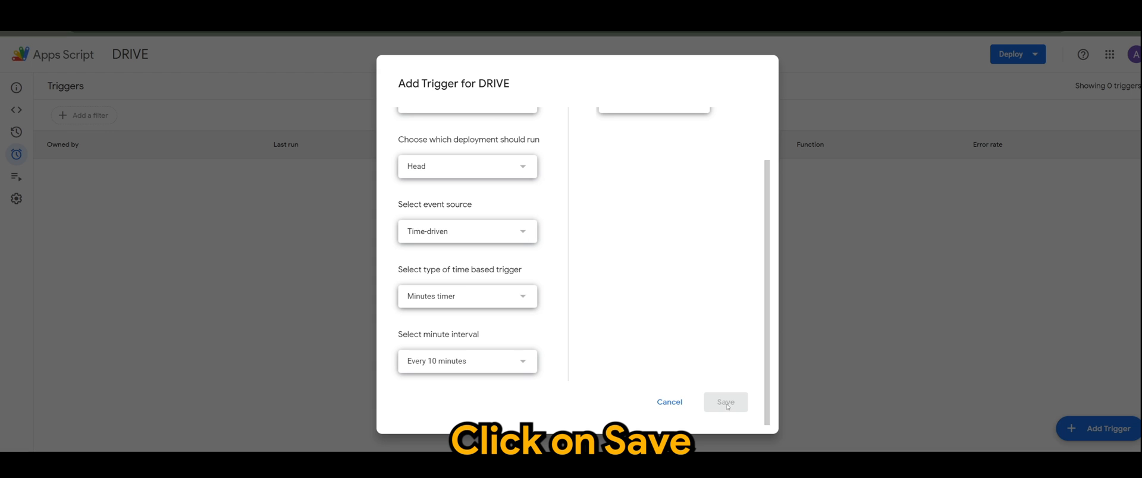
left_click(725, 402)
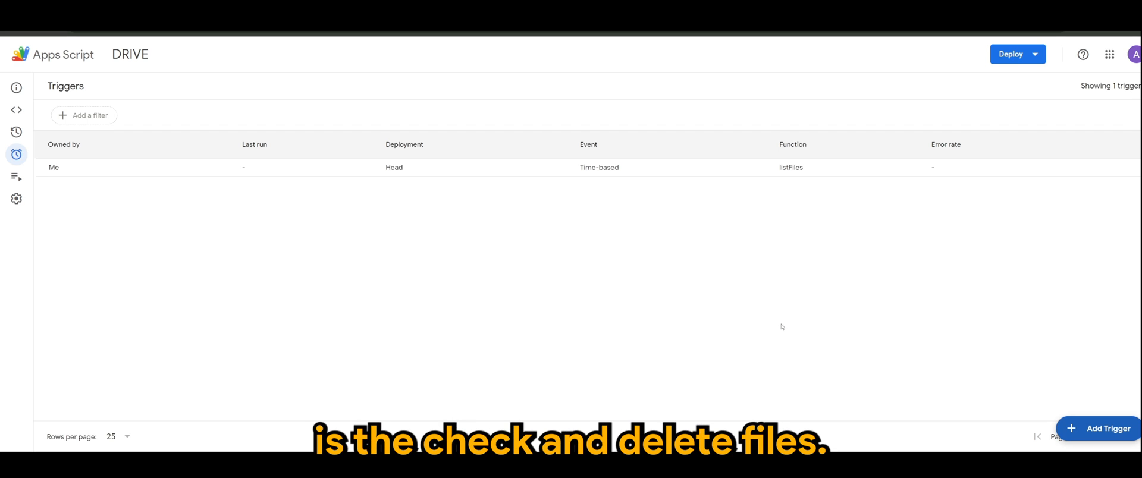
mouse_move(996, 382)
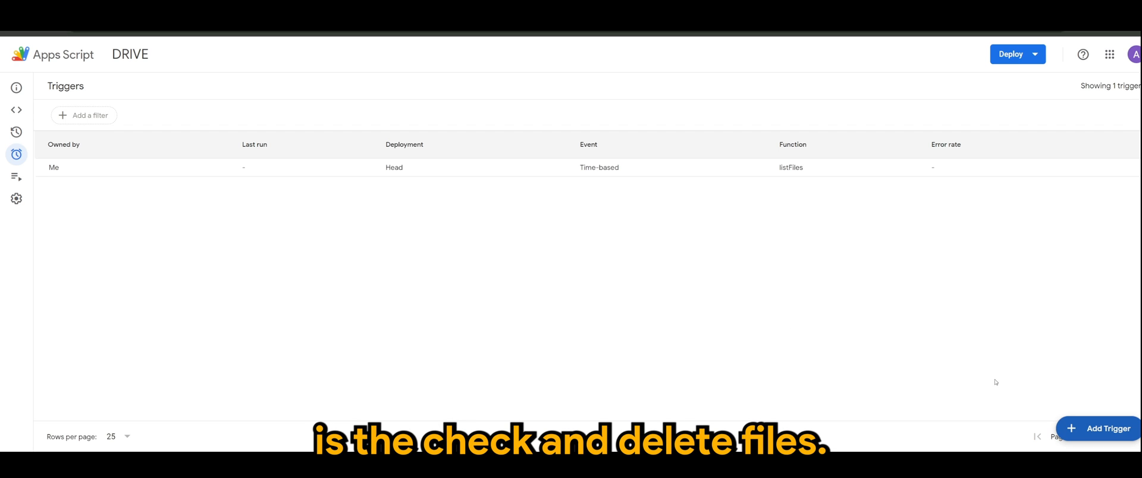
Step: Create and save a second time-driven trigger running checkAndDeleteFiles every minute
left_click(1107, 428)
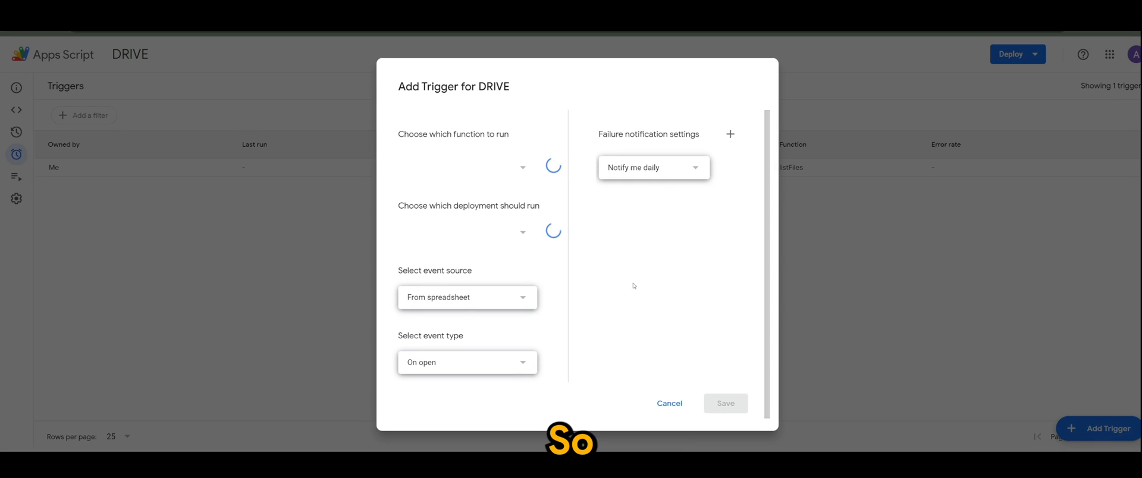
left_click(466, 167)
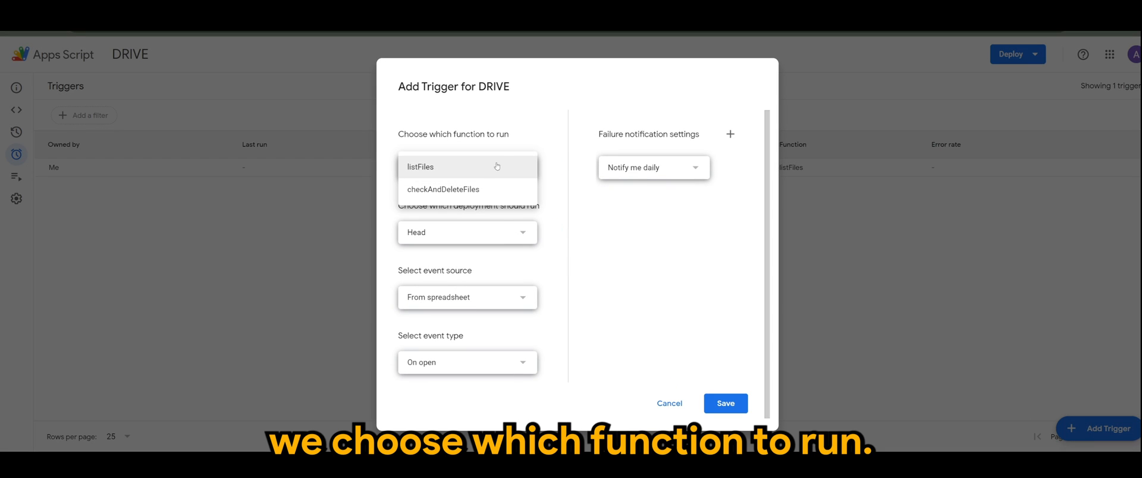
left_click(420, 166)
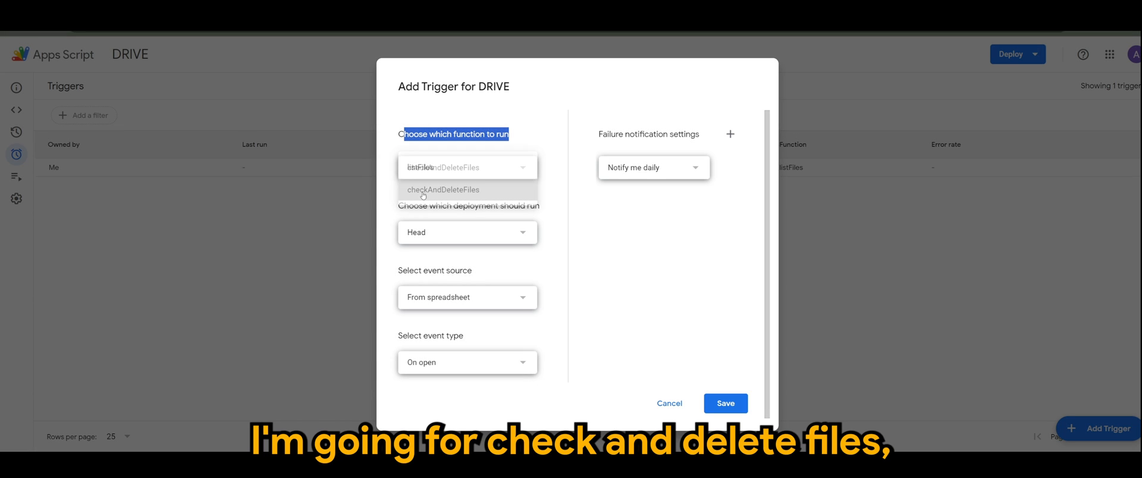
left_click(439, 190)
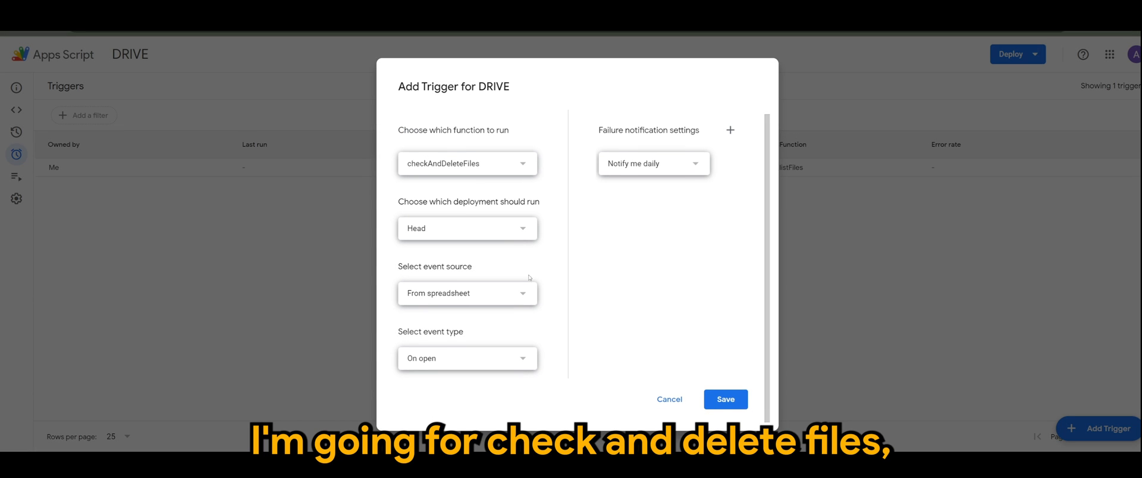
left_click(466, 293)
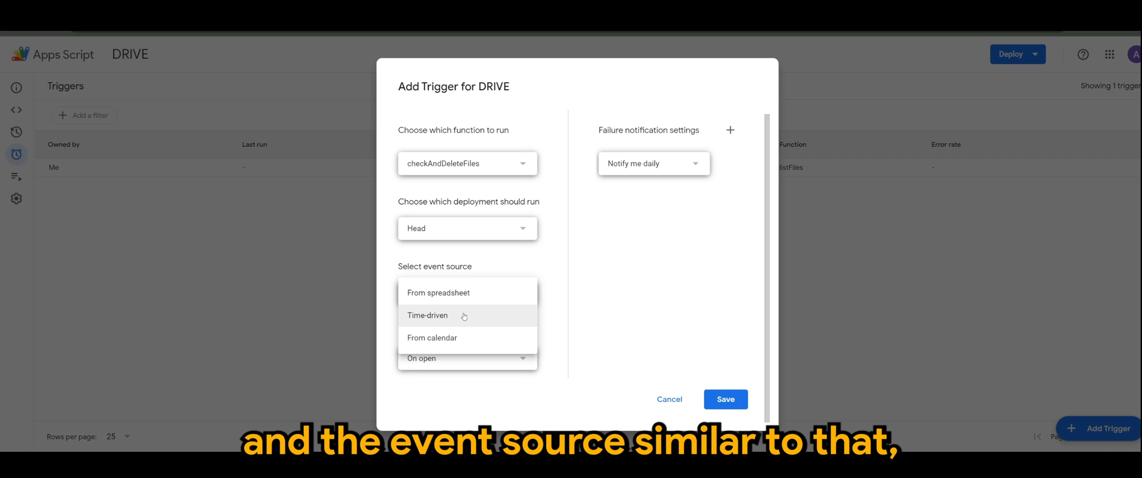
left_click(427, 316)
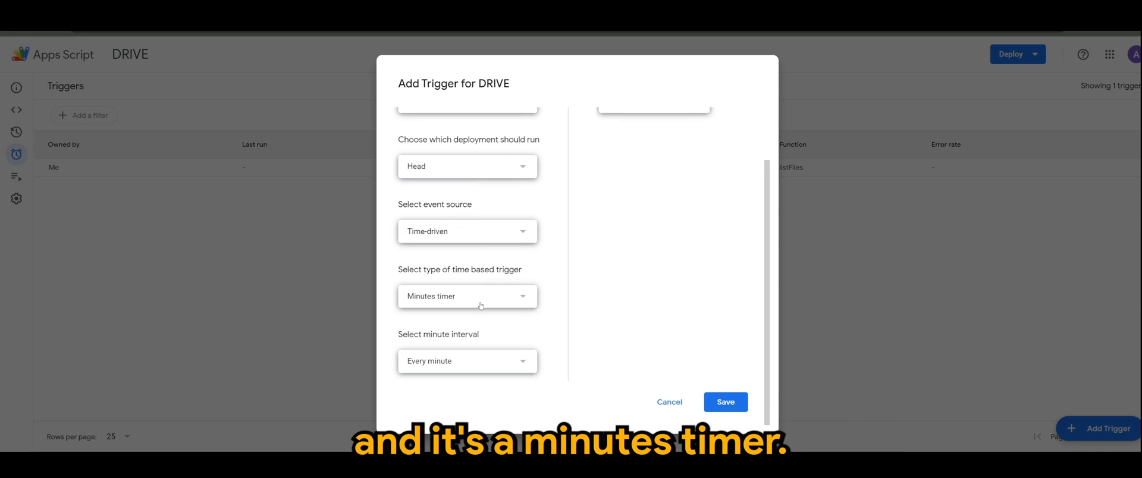
left_click(468, 361)
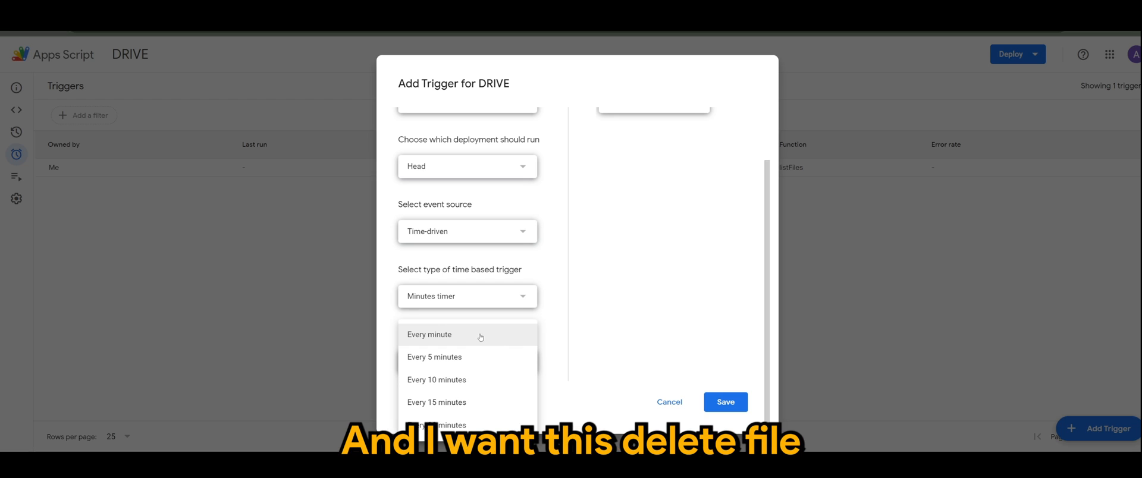
left_click(428, 334)
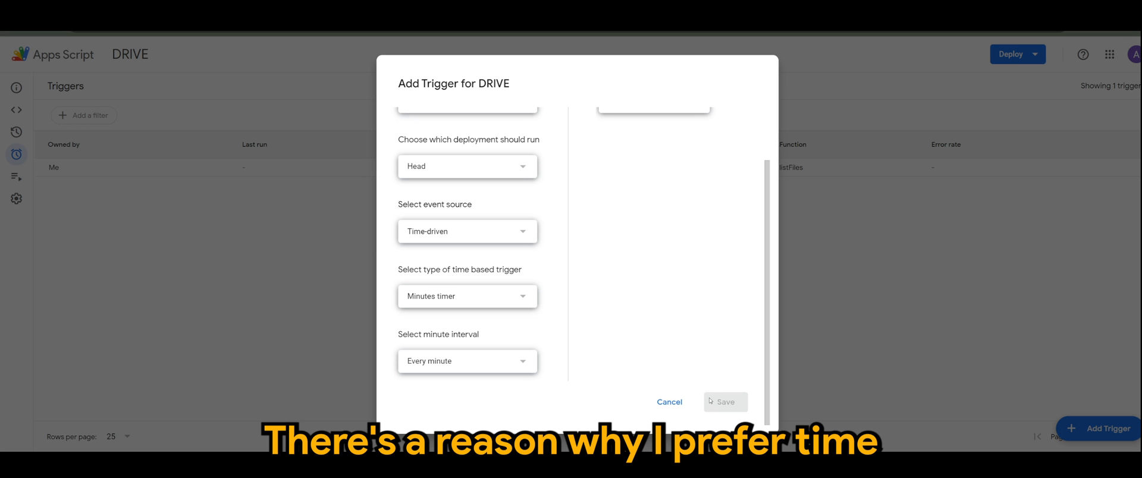
mouse_move(628, 370)
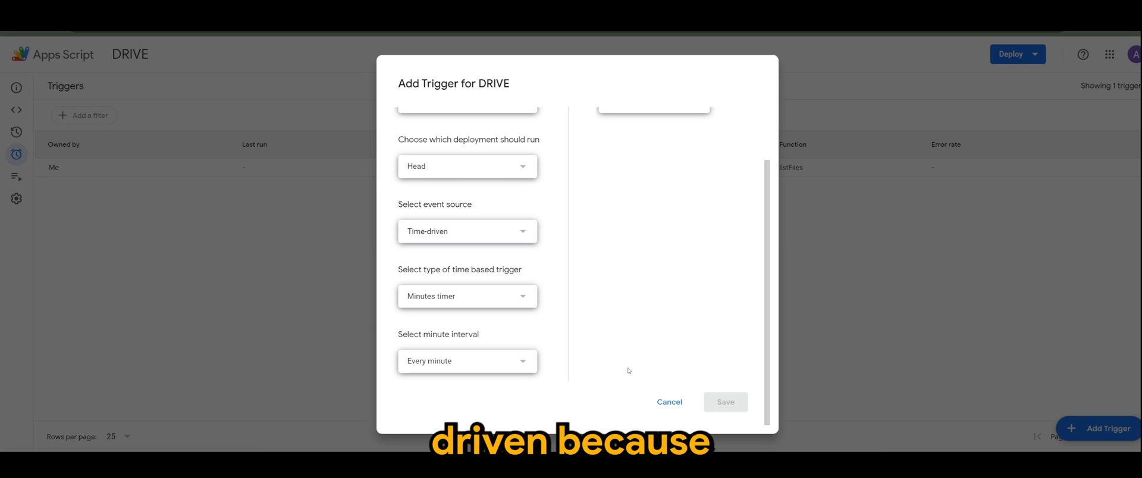
left_click(726, 402)
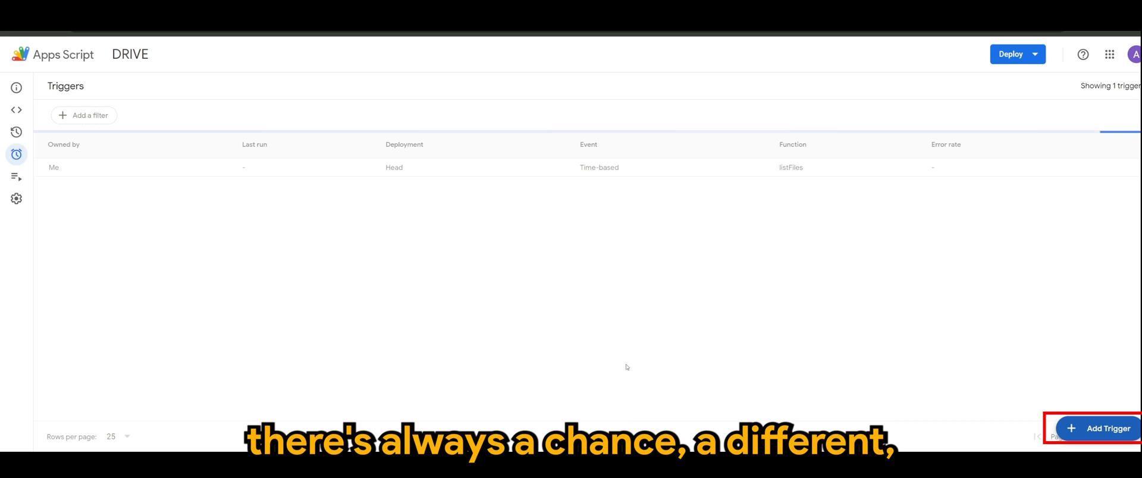
left_click(1101, 428)
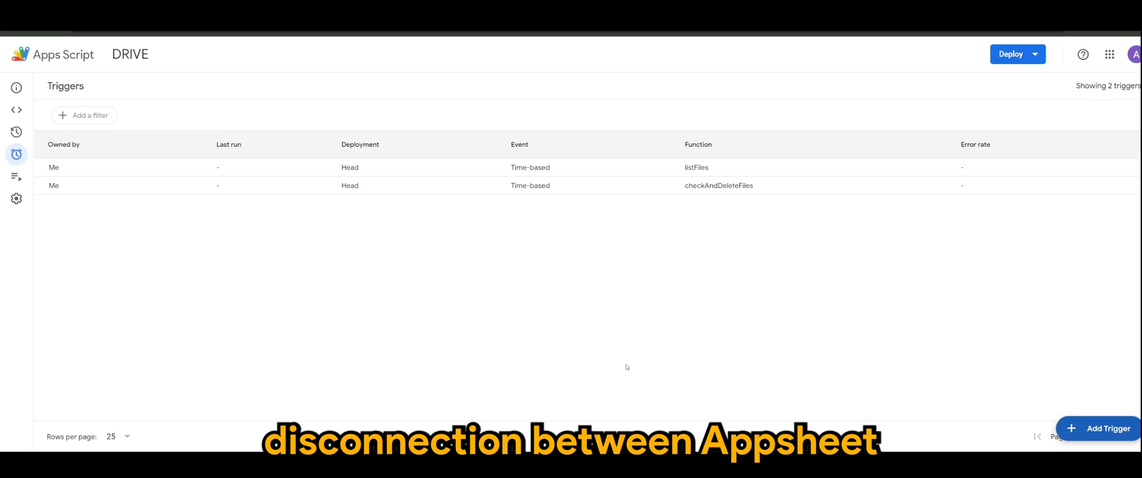
mouse_move(619, 363)
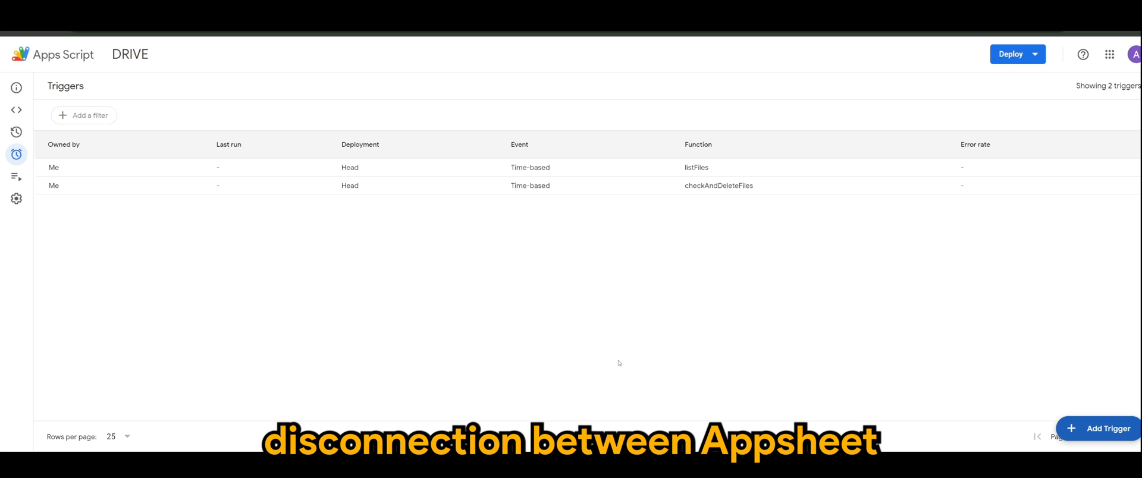
mouse_move(612, 359)
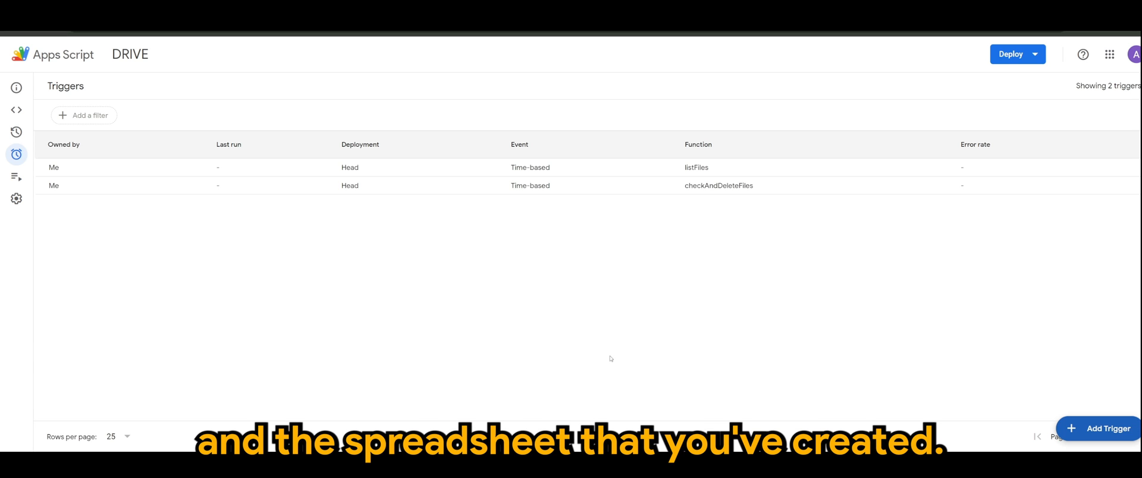
mouse_move(514, 304)
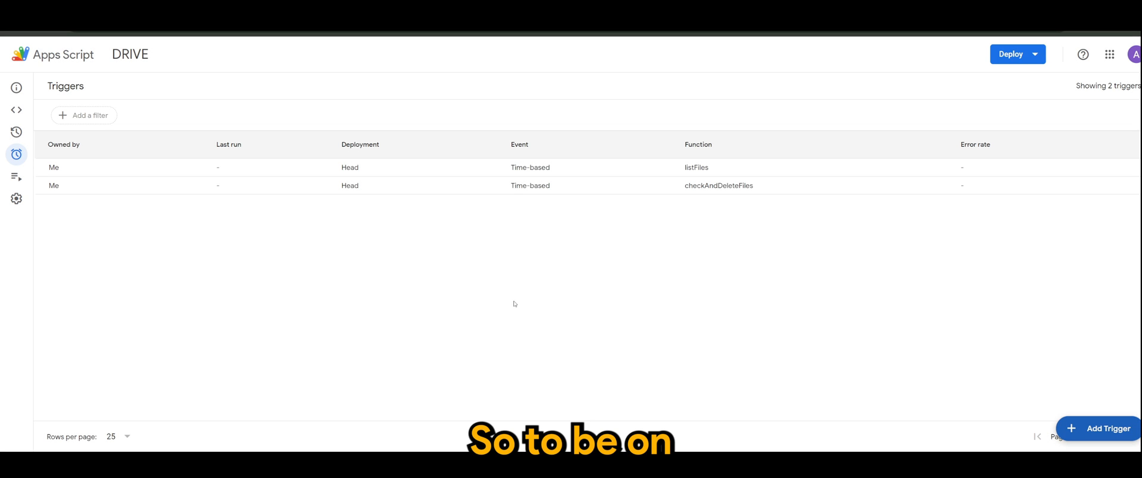
mouse_move(530, 202)
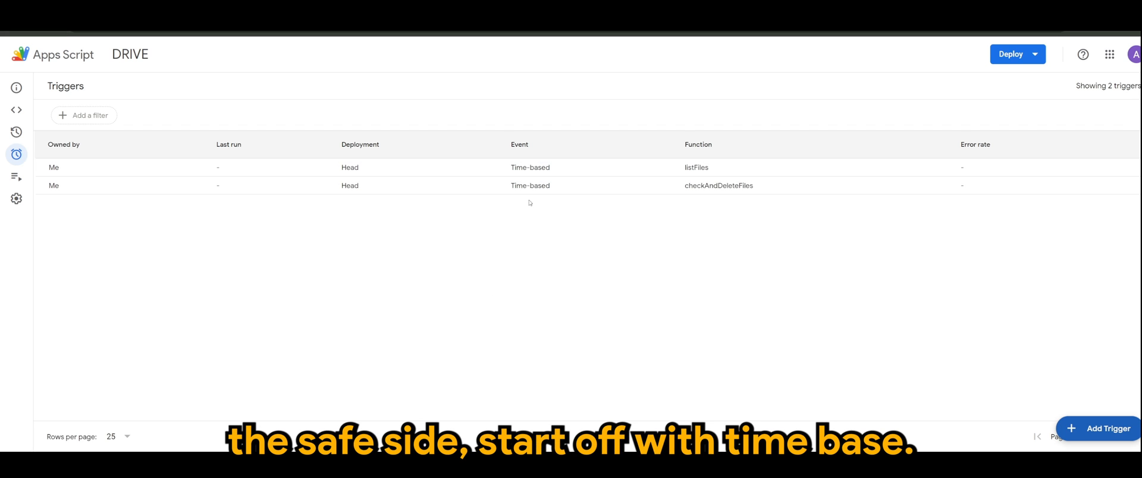
mouse_move(330, 223)
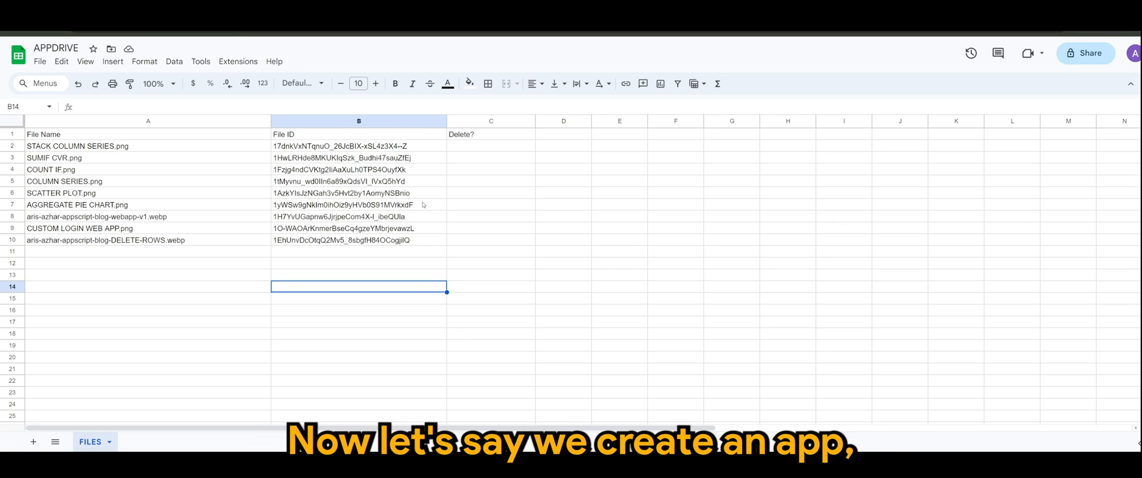
Step: Create an AppSheet app from the APPDRIVE sheet via Extensions > AppSheet
left_click(237, 61)
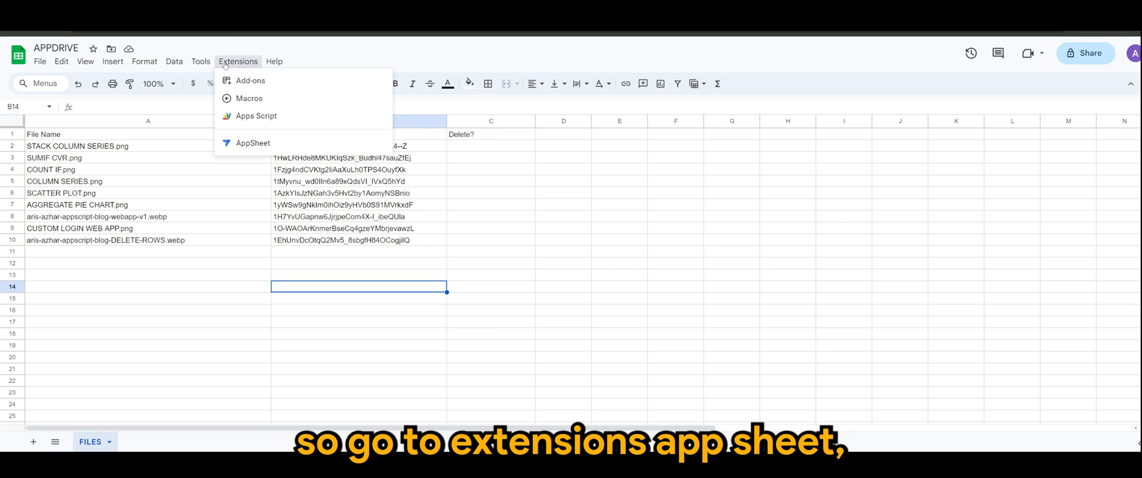
mouse_move(253, 143)
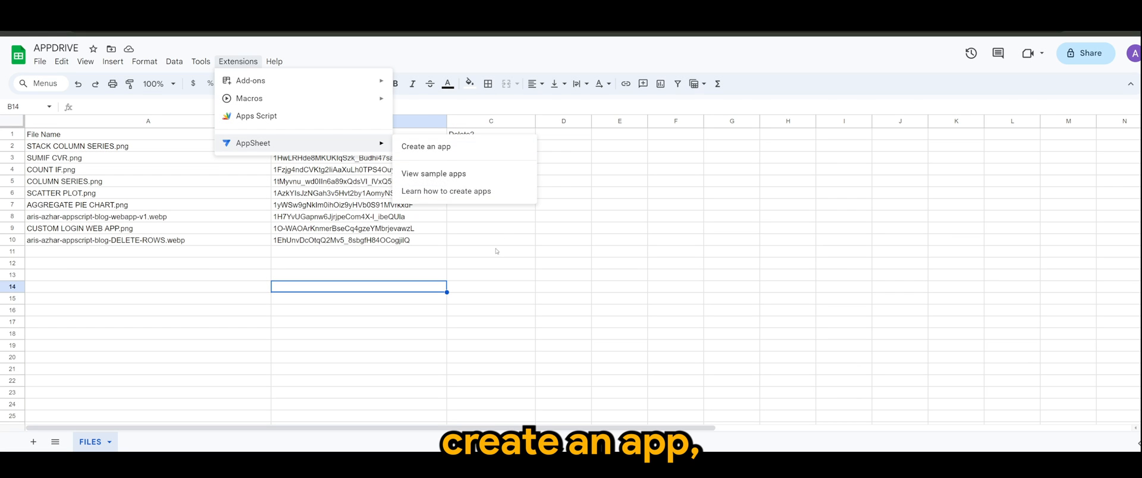
left_click(427, 146)
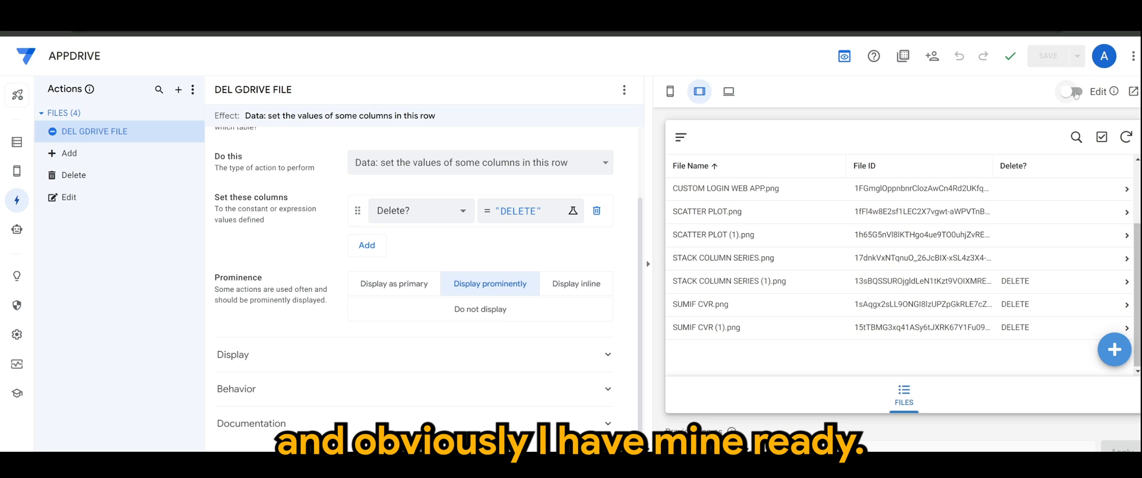
Step: Delete the existing DEL GDRIVE FILE action, leaving only the FILES system actions
left_click(1126, 135)
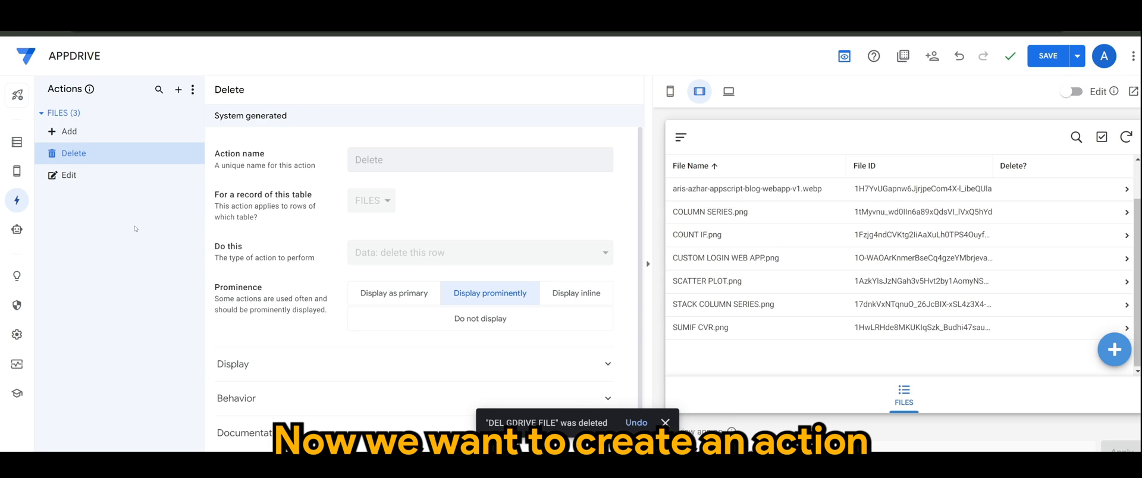
mouse_move(124, 219)
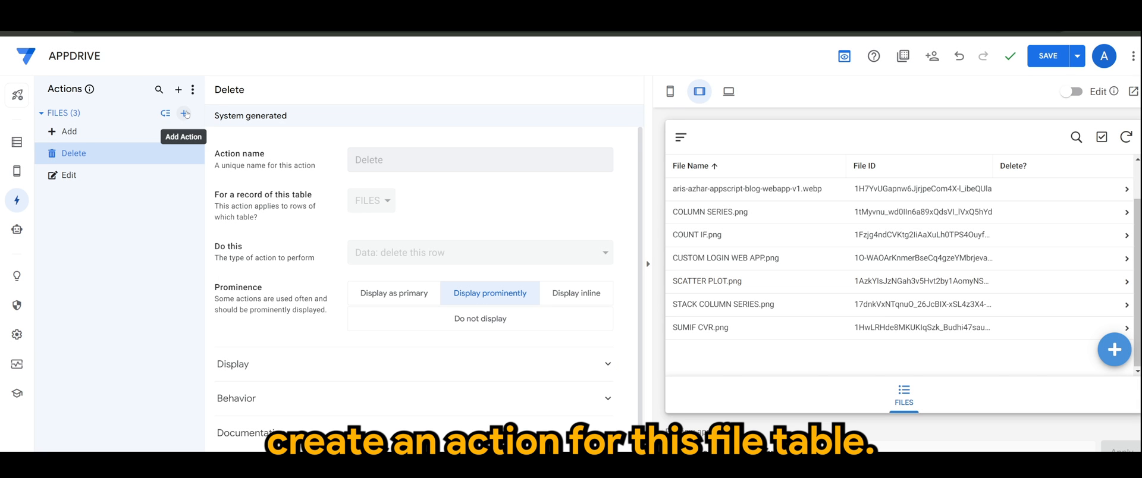
Step: Add a new FILES action named DEL GDRIVE FILE that sets column values in this row
left_click(187, 113)
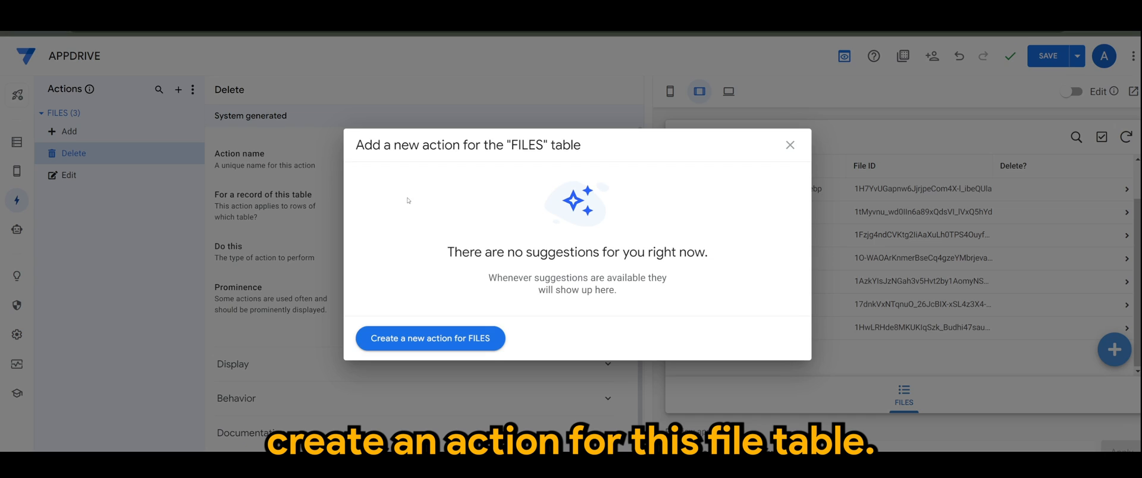
left_click(430, 338)
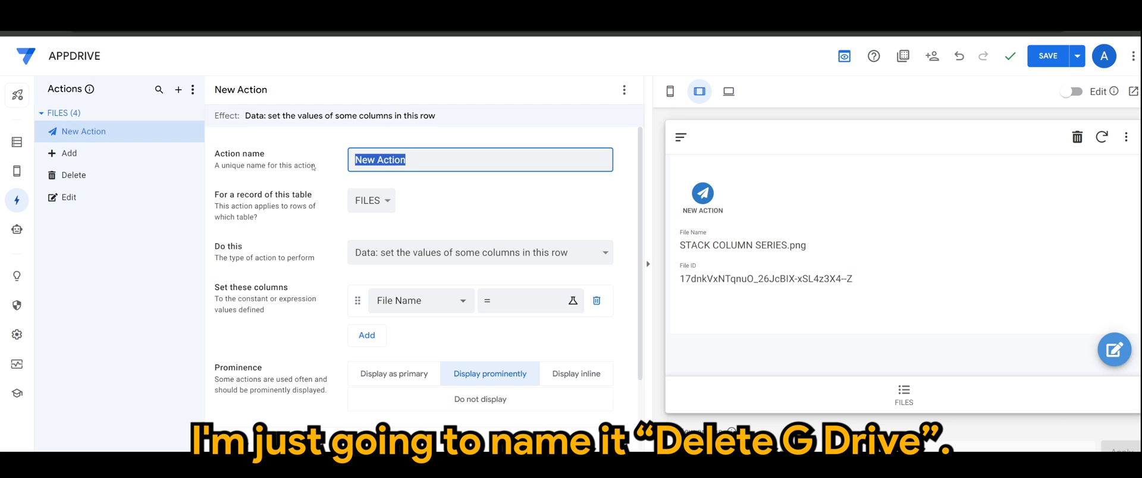
type("del gdr")
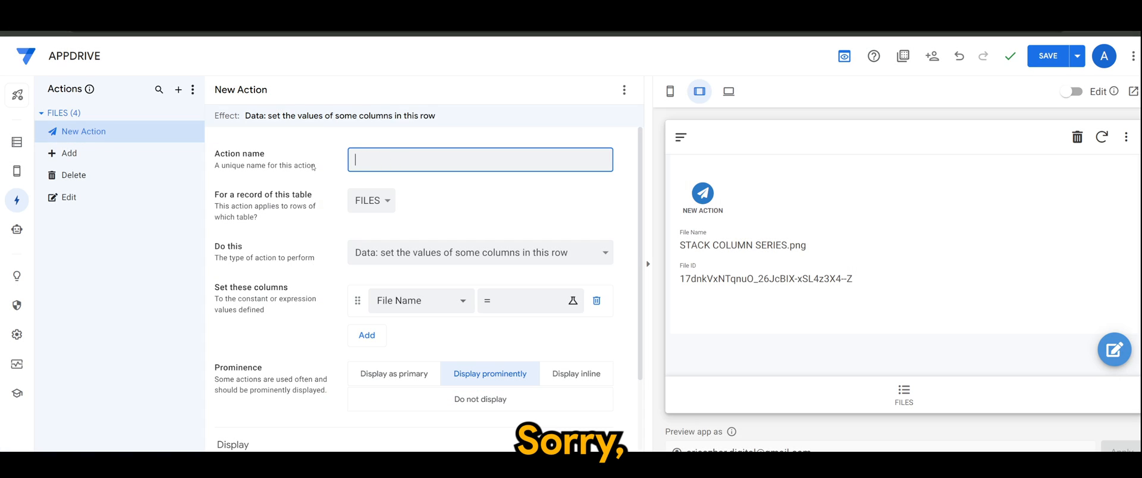
type("DEL GDRIVE")
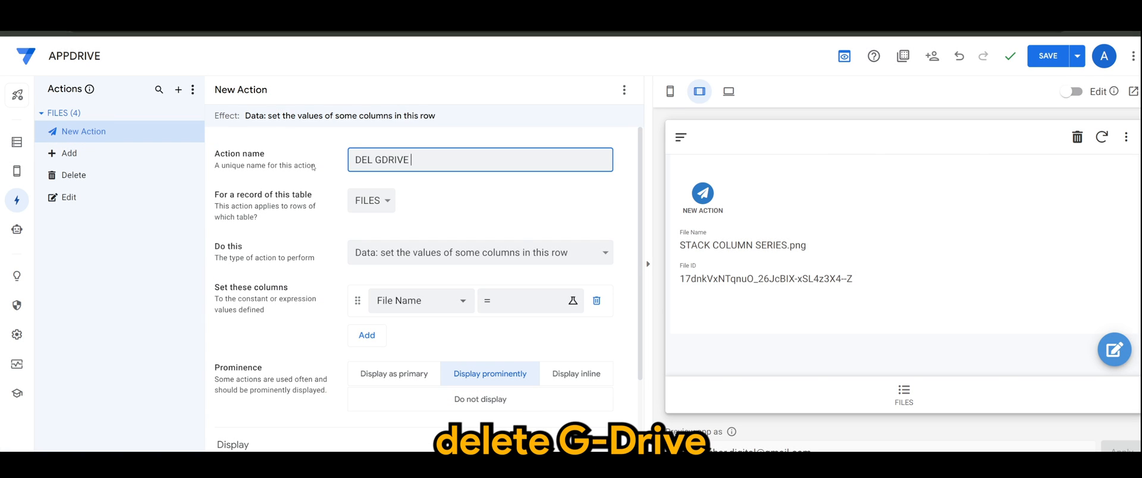
type("FILE")
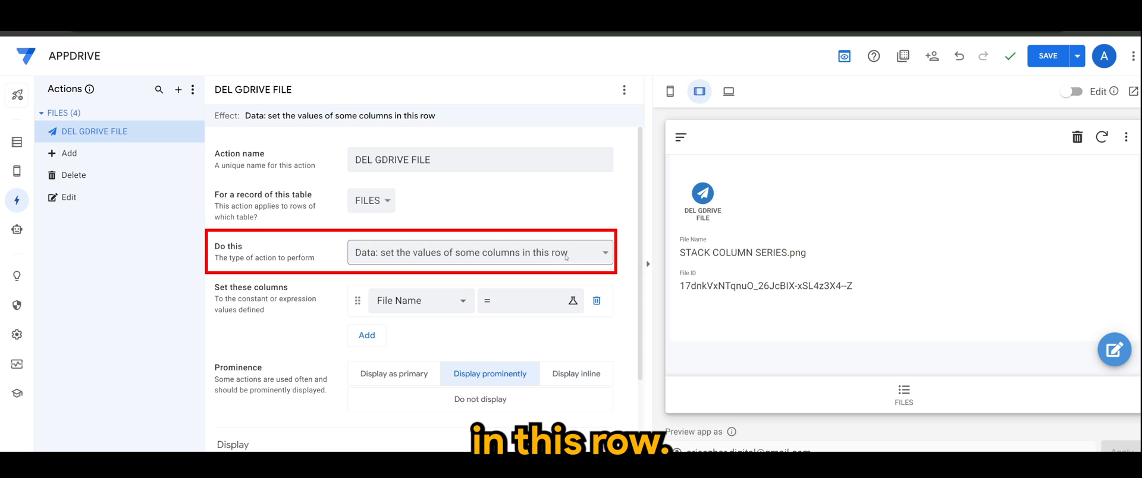
left_click(422, 300)
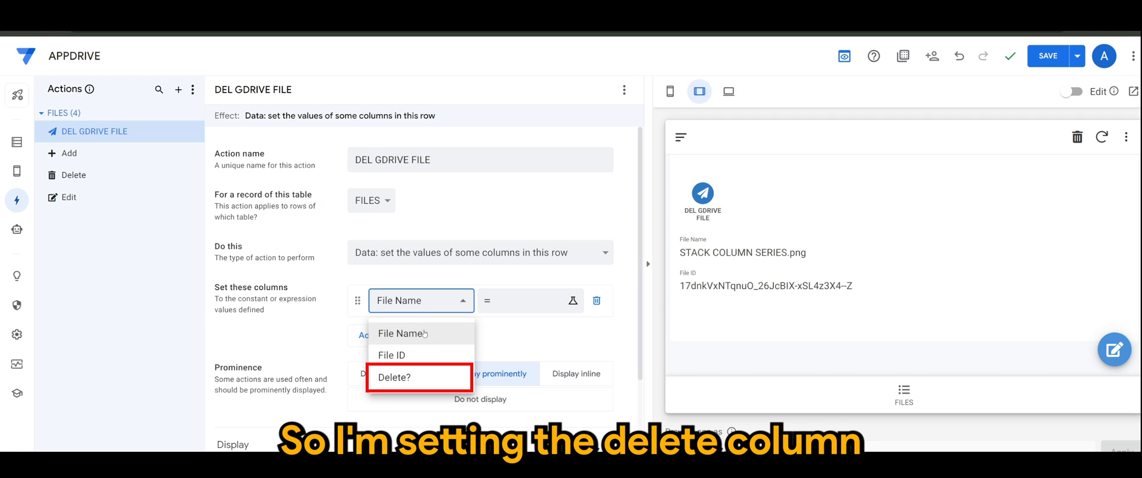
Step: Make the action set Delete? to "DELETE" and give it a delete icon
left_click(401, 378)
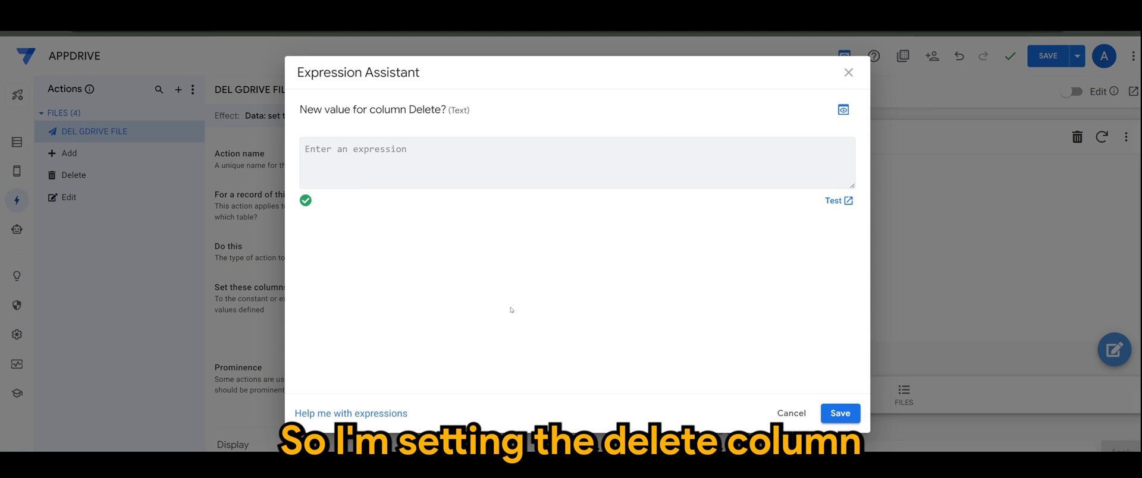
type("\"DELETE")
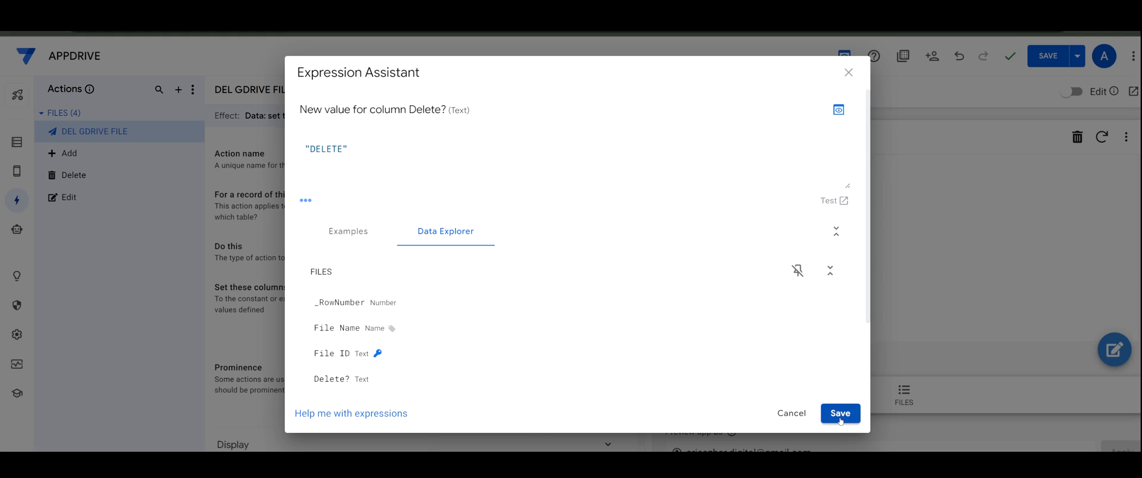
left_click(840, 413)
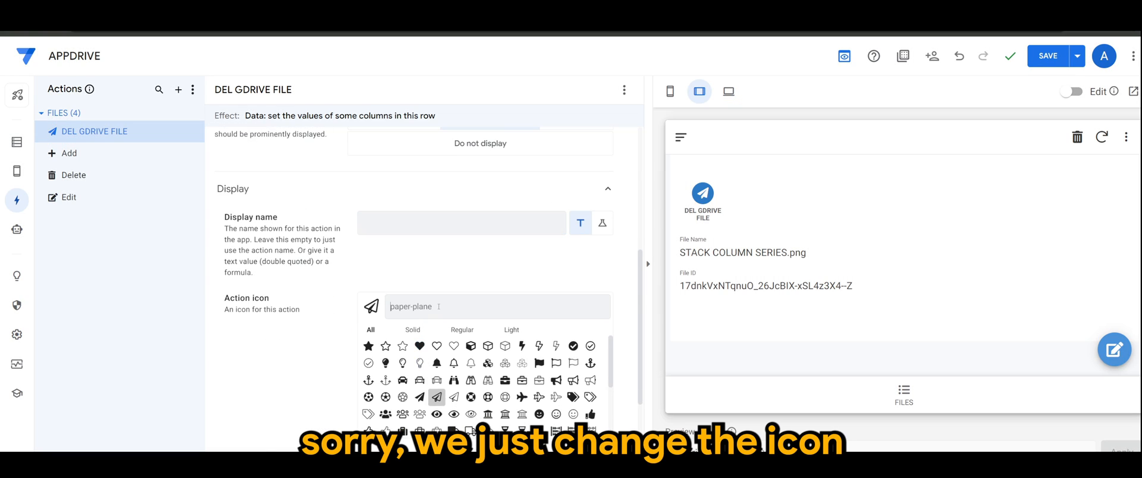
type("delete")
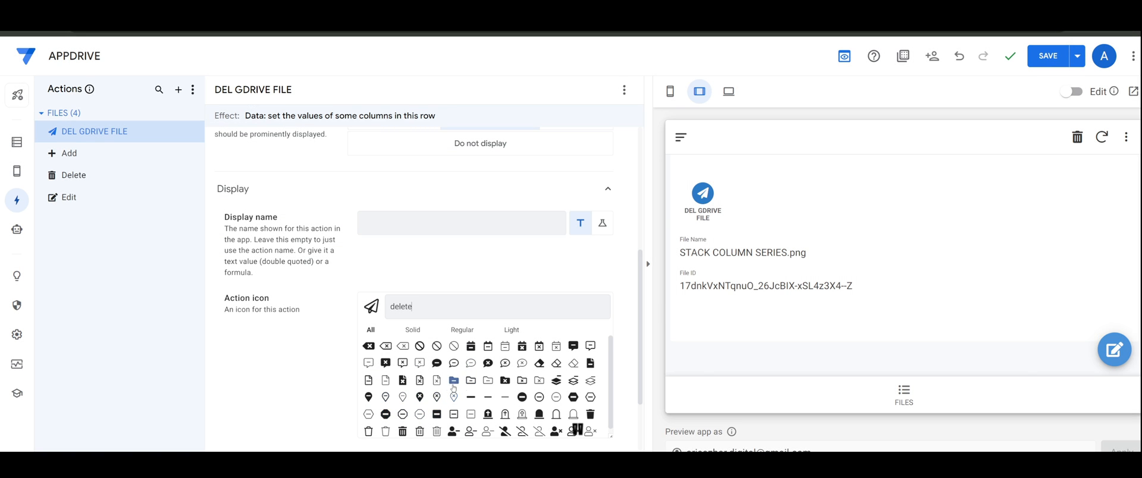
left_click(505, 380)
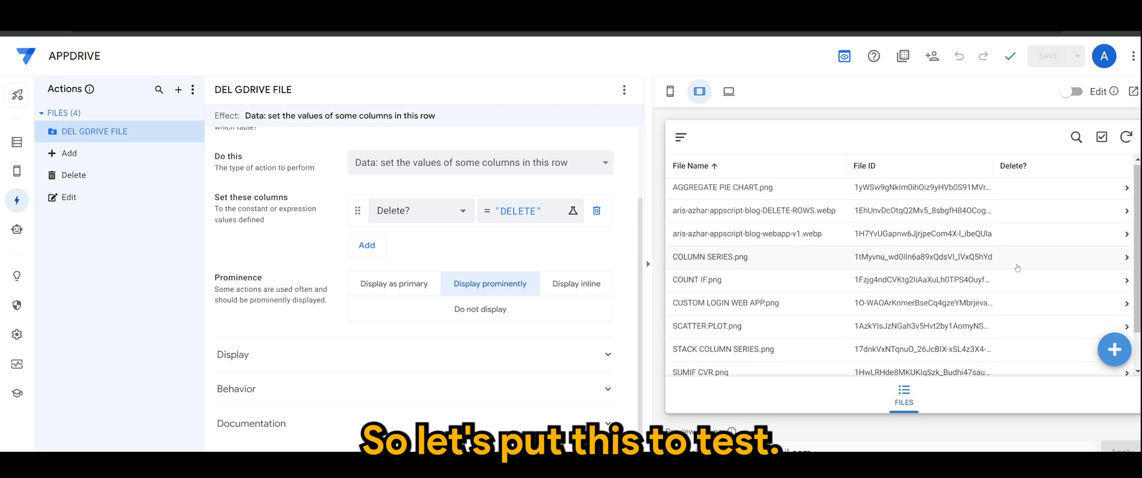
Step: Run DEL GDRIVE FILE on every previewed file except AGGREGATE PIE CHART.png
left_click(1103, 137)
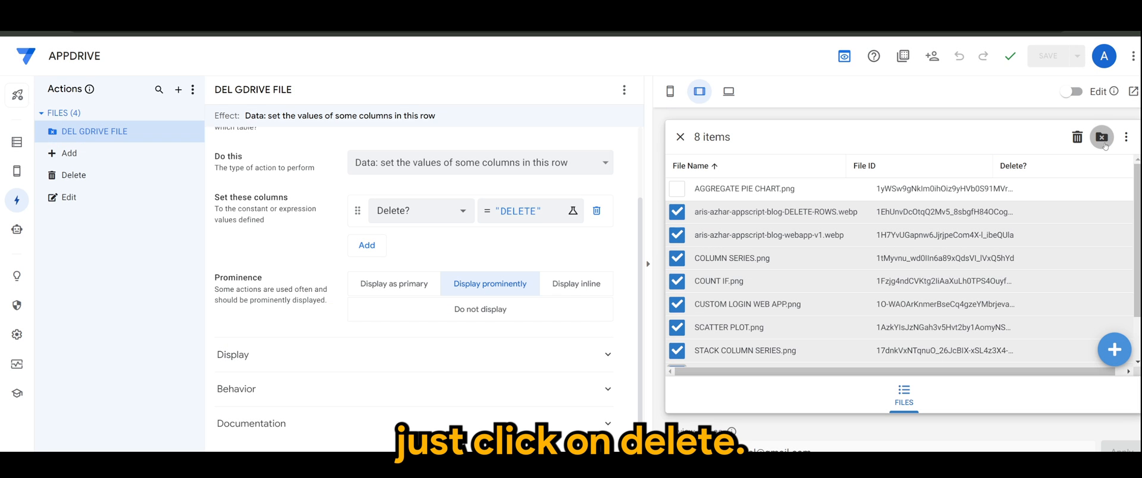
left_click(1101, 138)
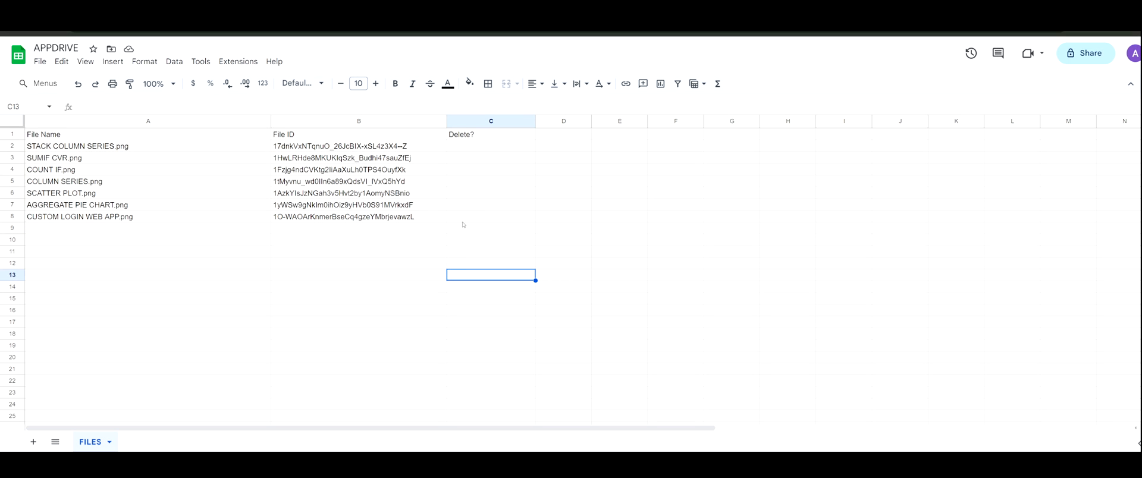
Step: Return to the APPDRIVE spreadsheet where flagged rows are removed, leaving AGGREGATE PIE CHART.png
left_click(358, 263)
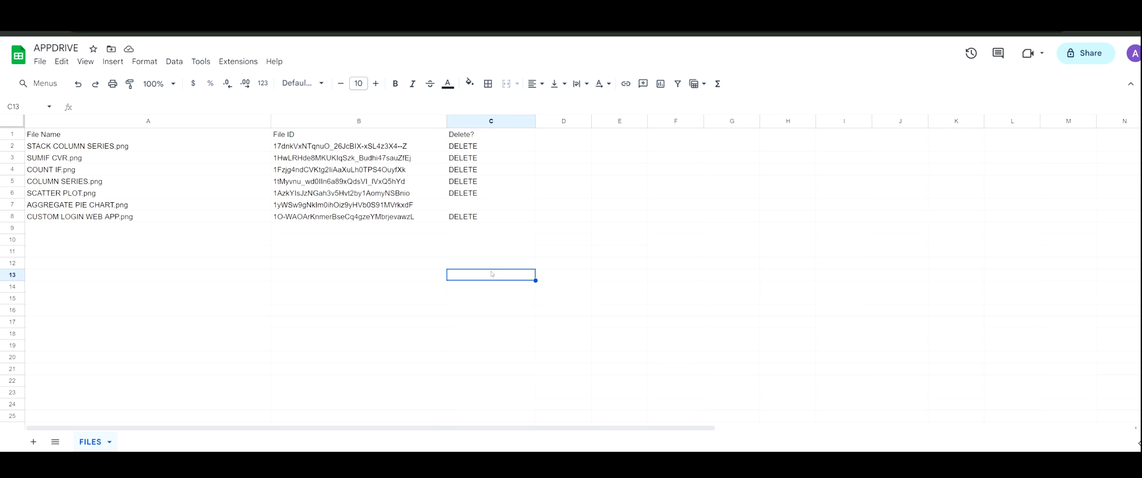
mouse_move(509, 61)
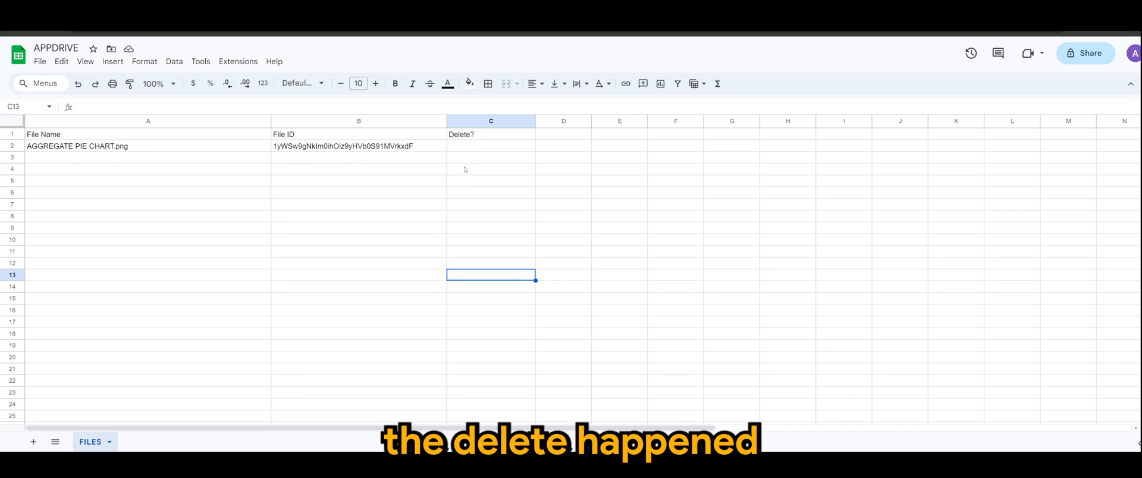
mouse_move(146, 193)
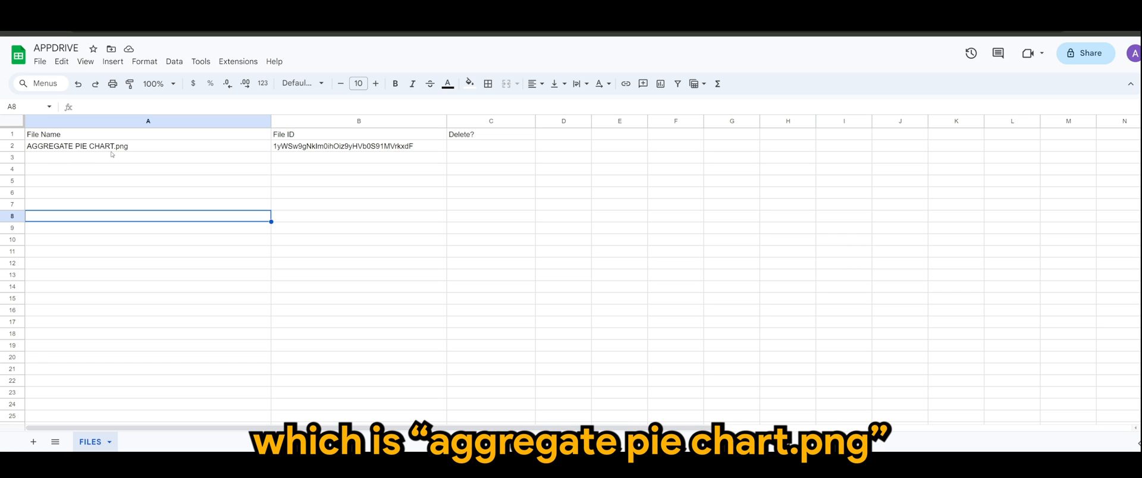
mouse_move(441, 227)
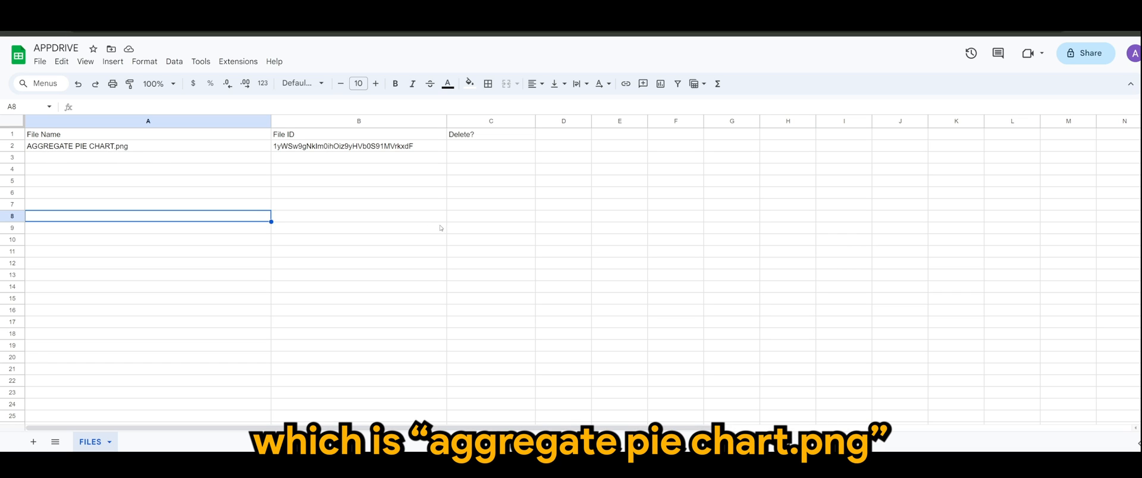